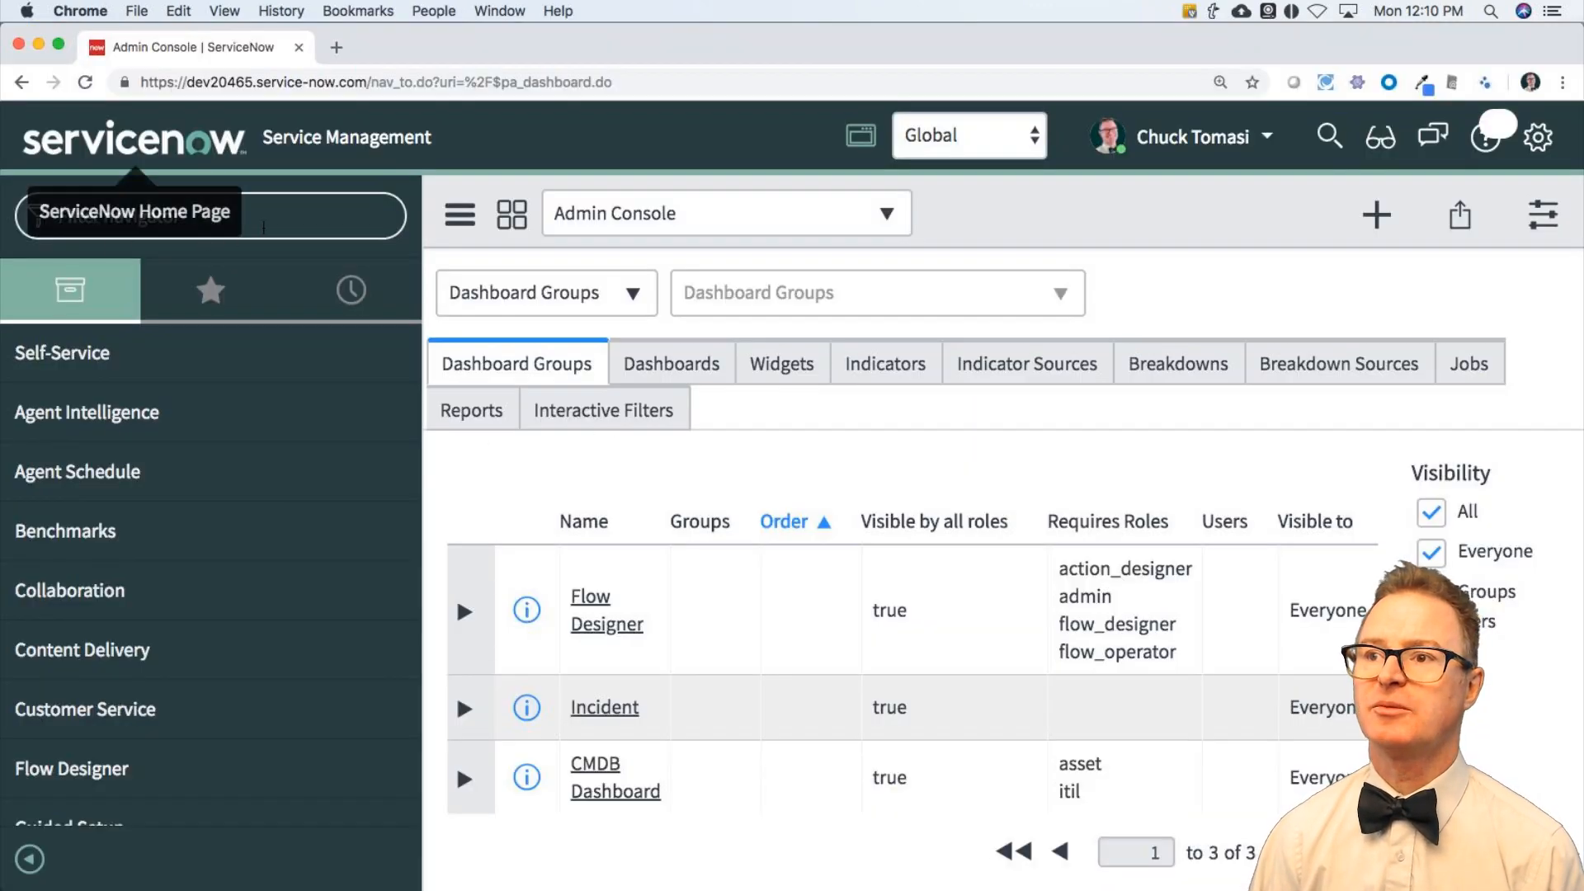
Step: Filter the navigator for 'script' and open System Definition > Scripts - Background
type("scripts -")
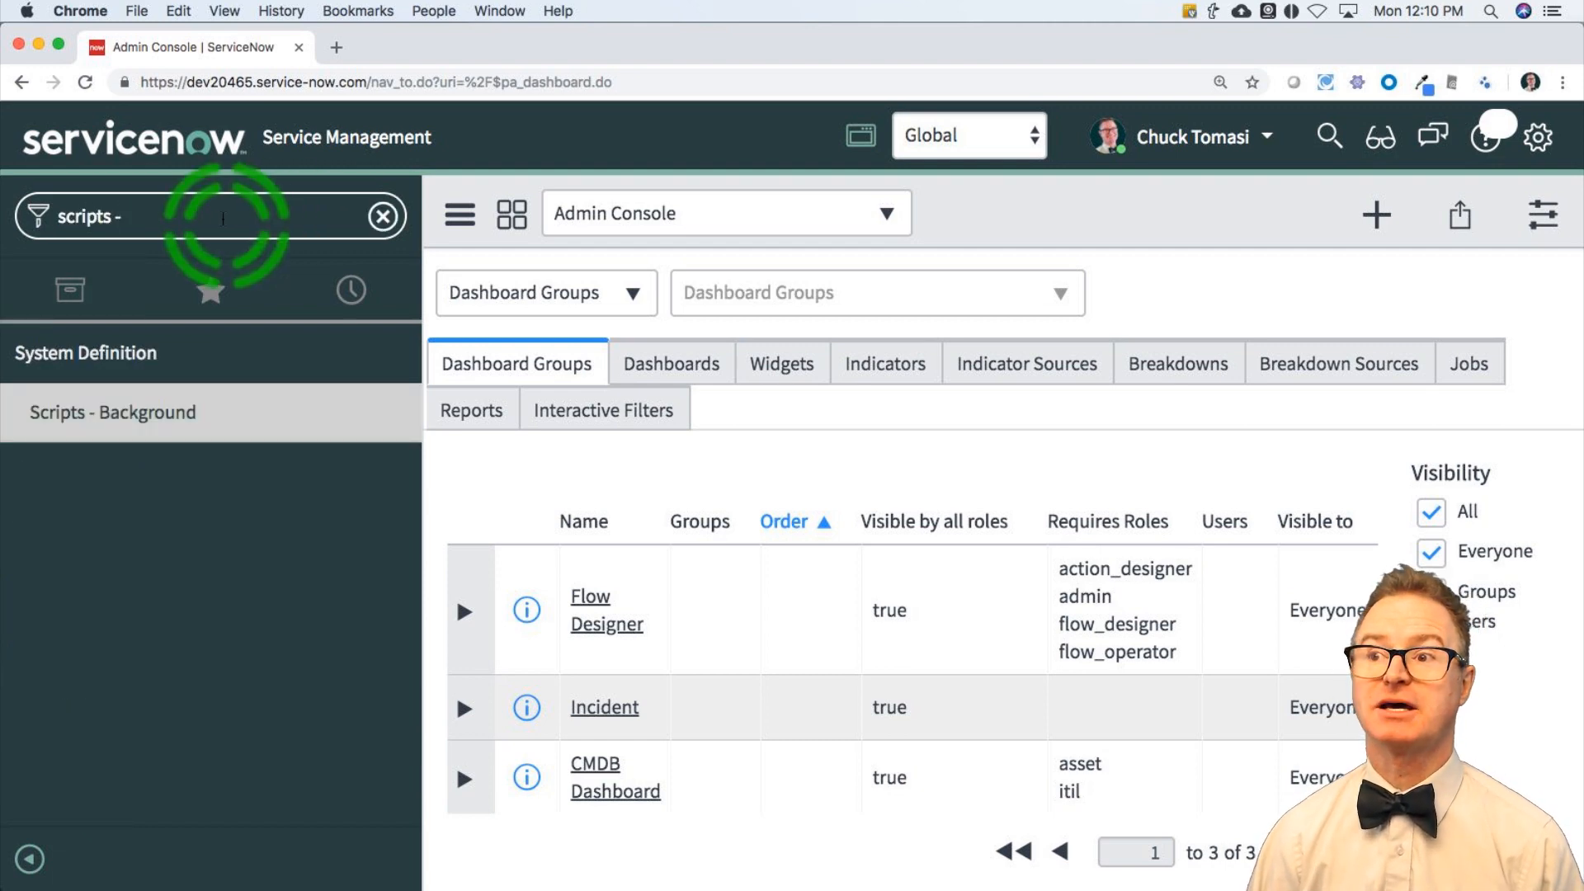
left_click(113, 413)
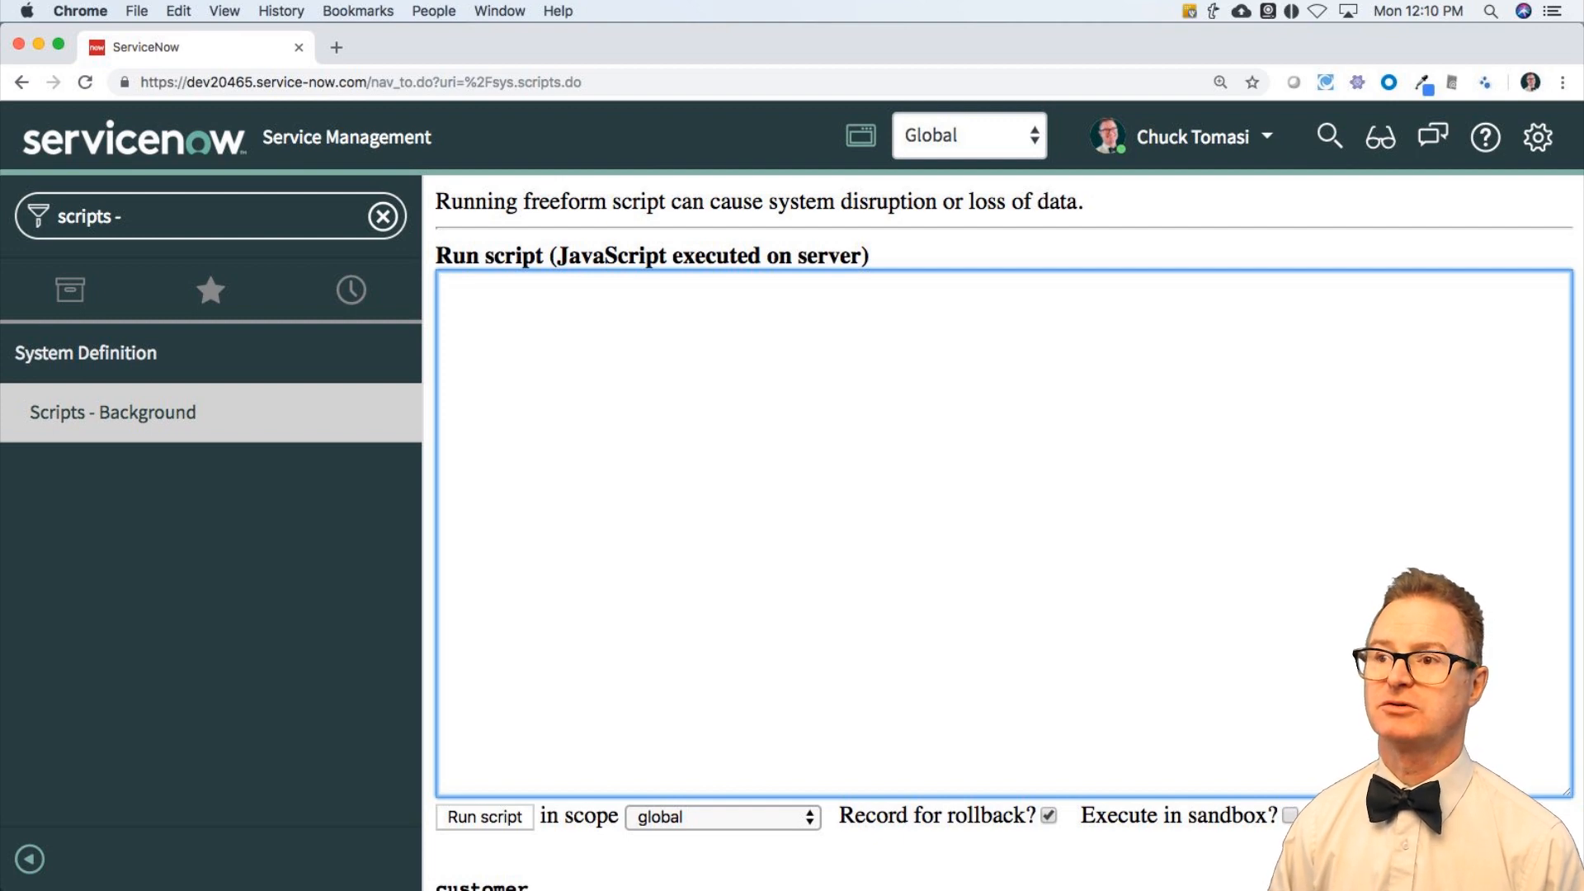
Step: Write var name = 'Chuck Tomasi'; and highlight the whole declaration line
type("var")
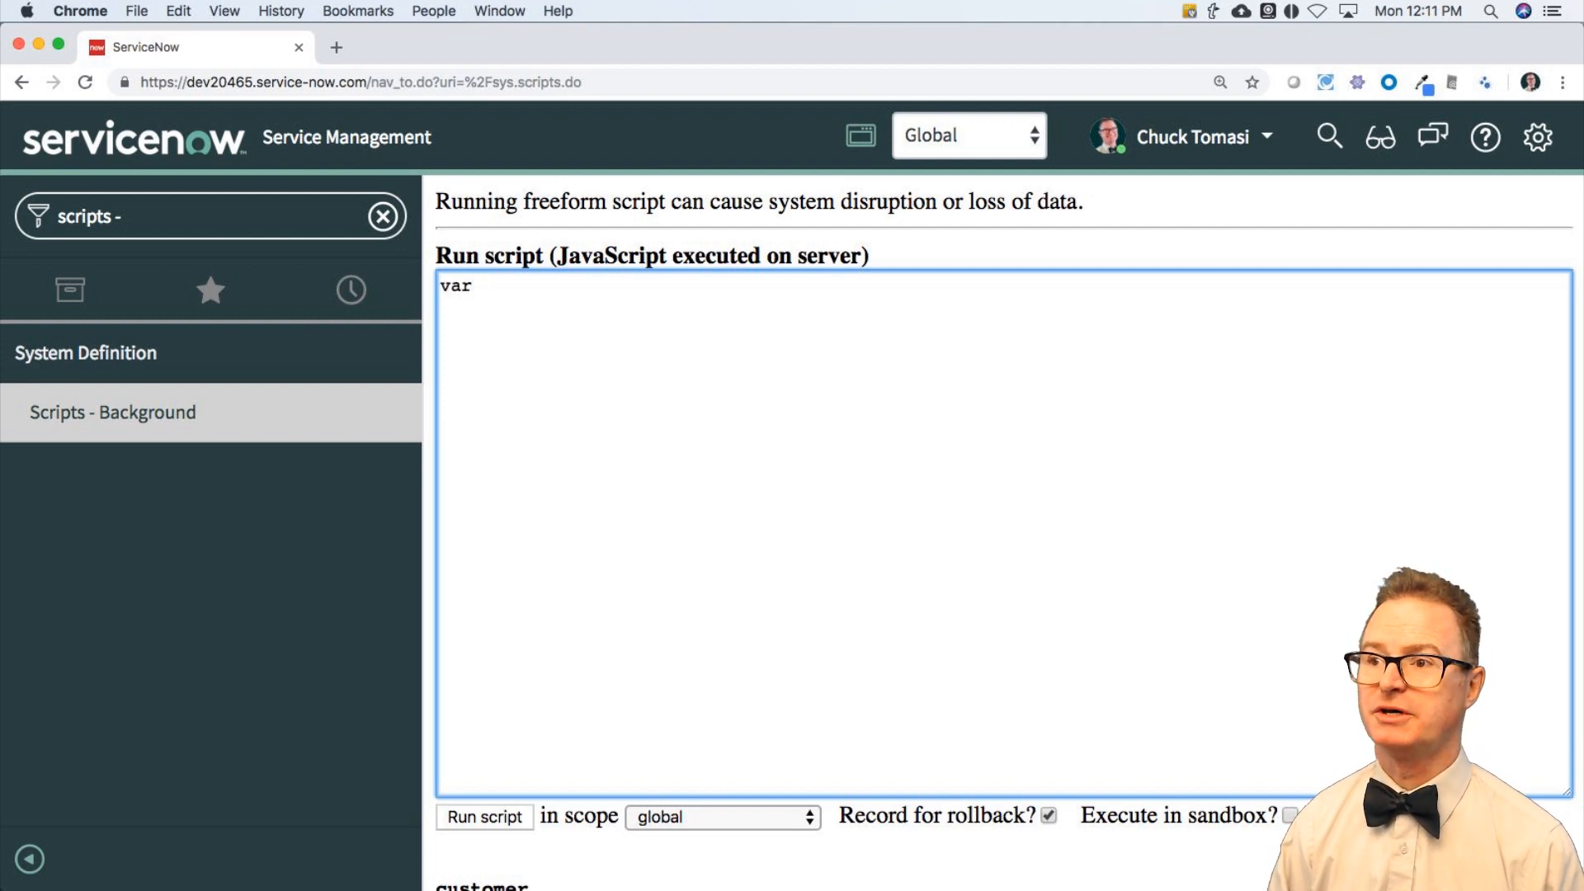
type("name = 'Chu")
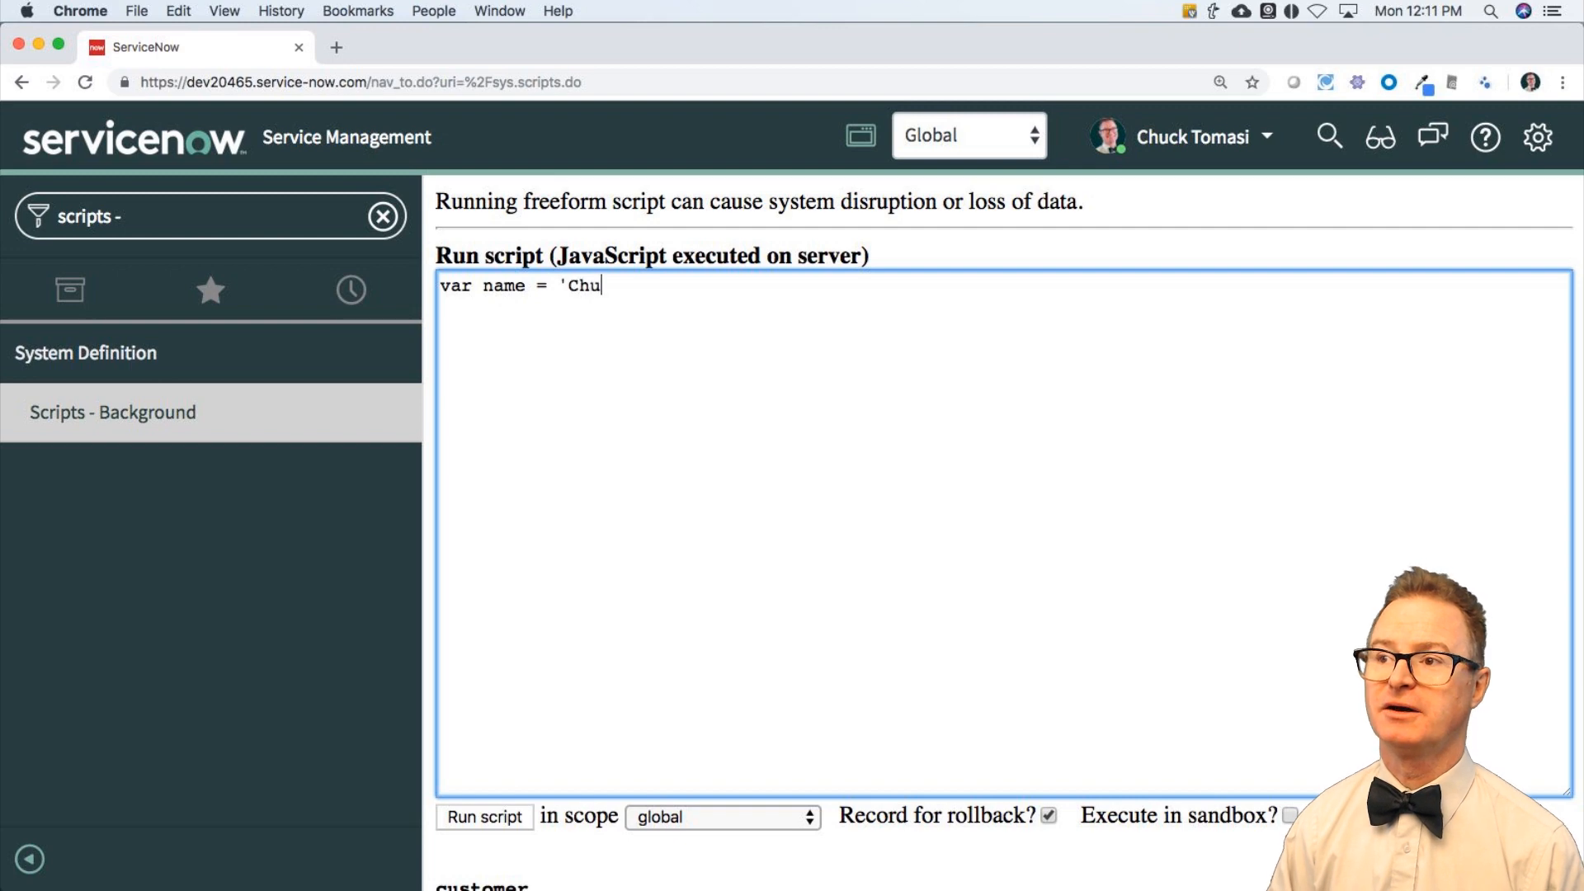
type("ck Tomasi';")
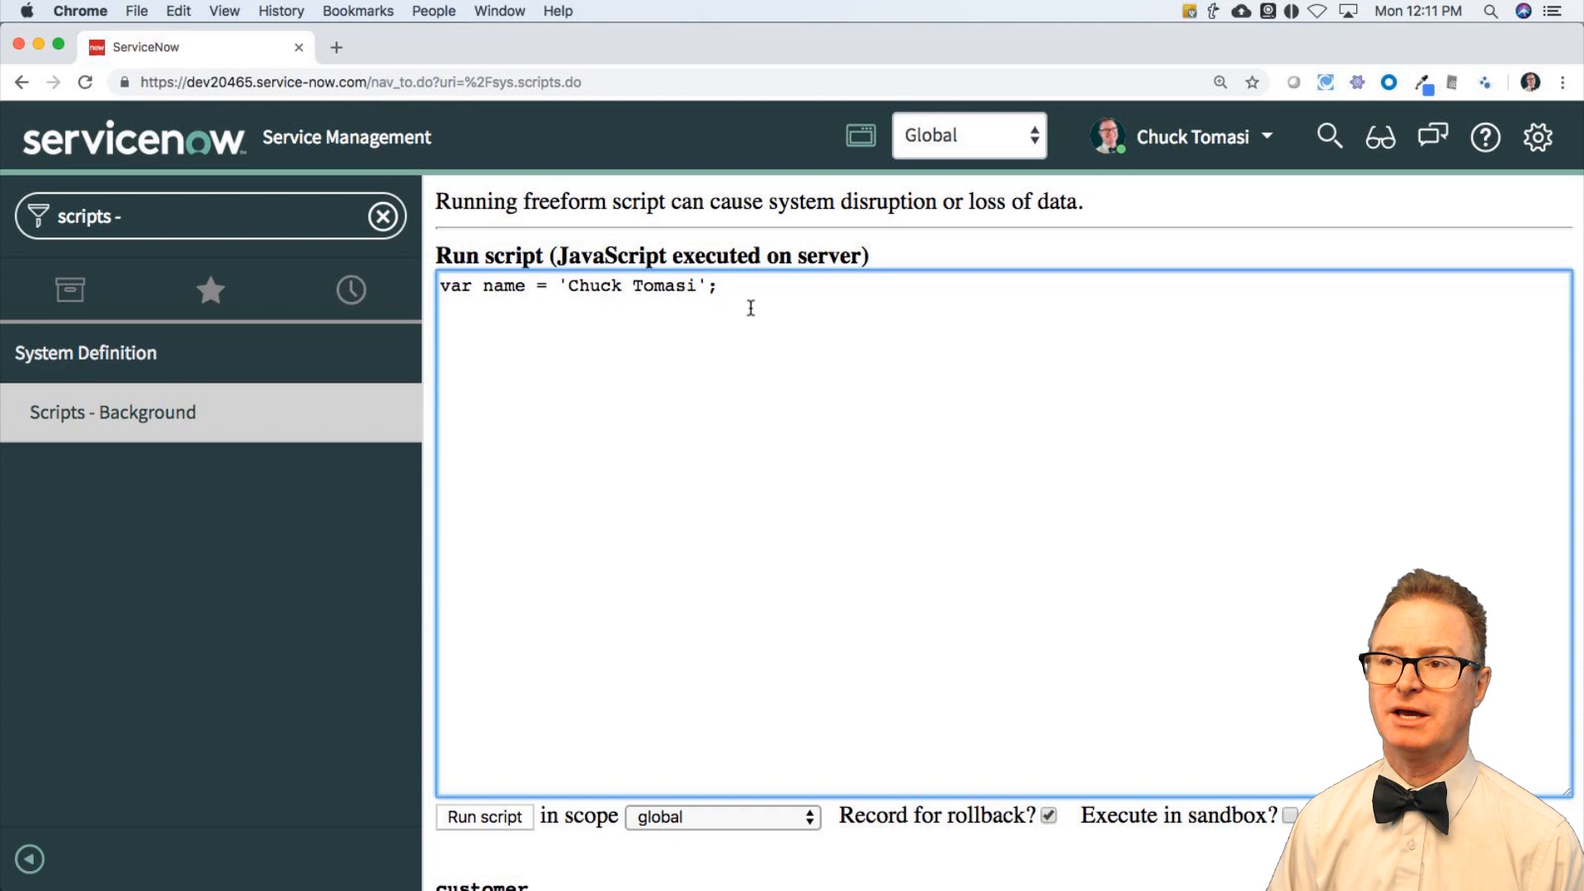
triple_click(576, 286)
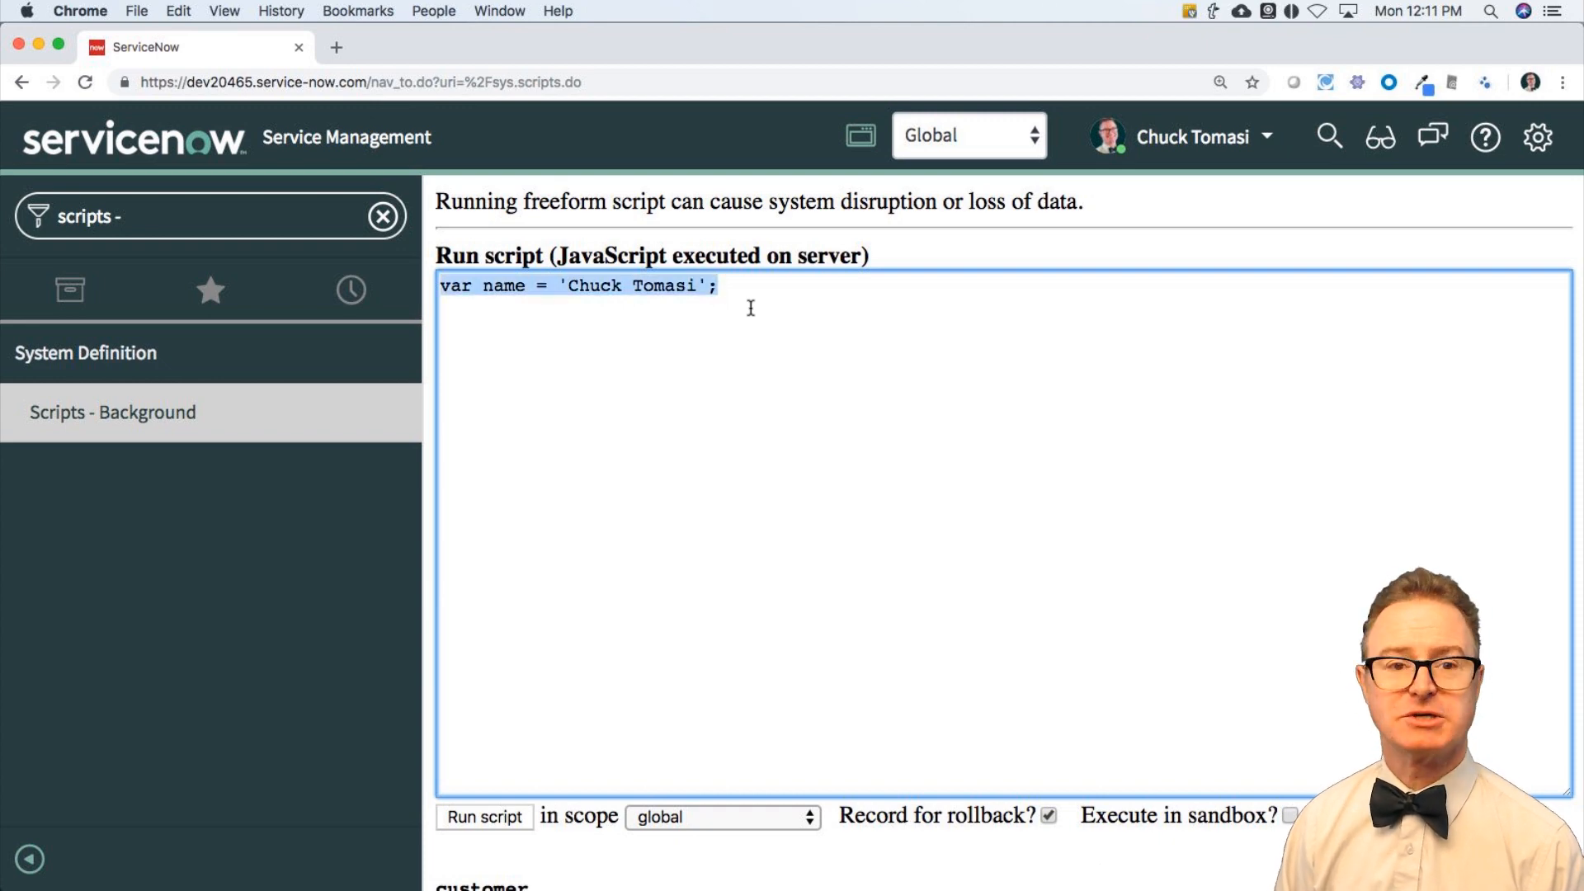
left_click(714, 285)
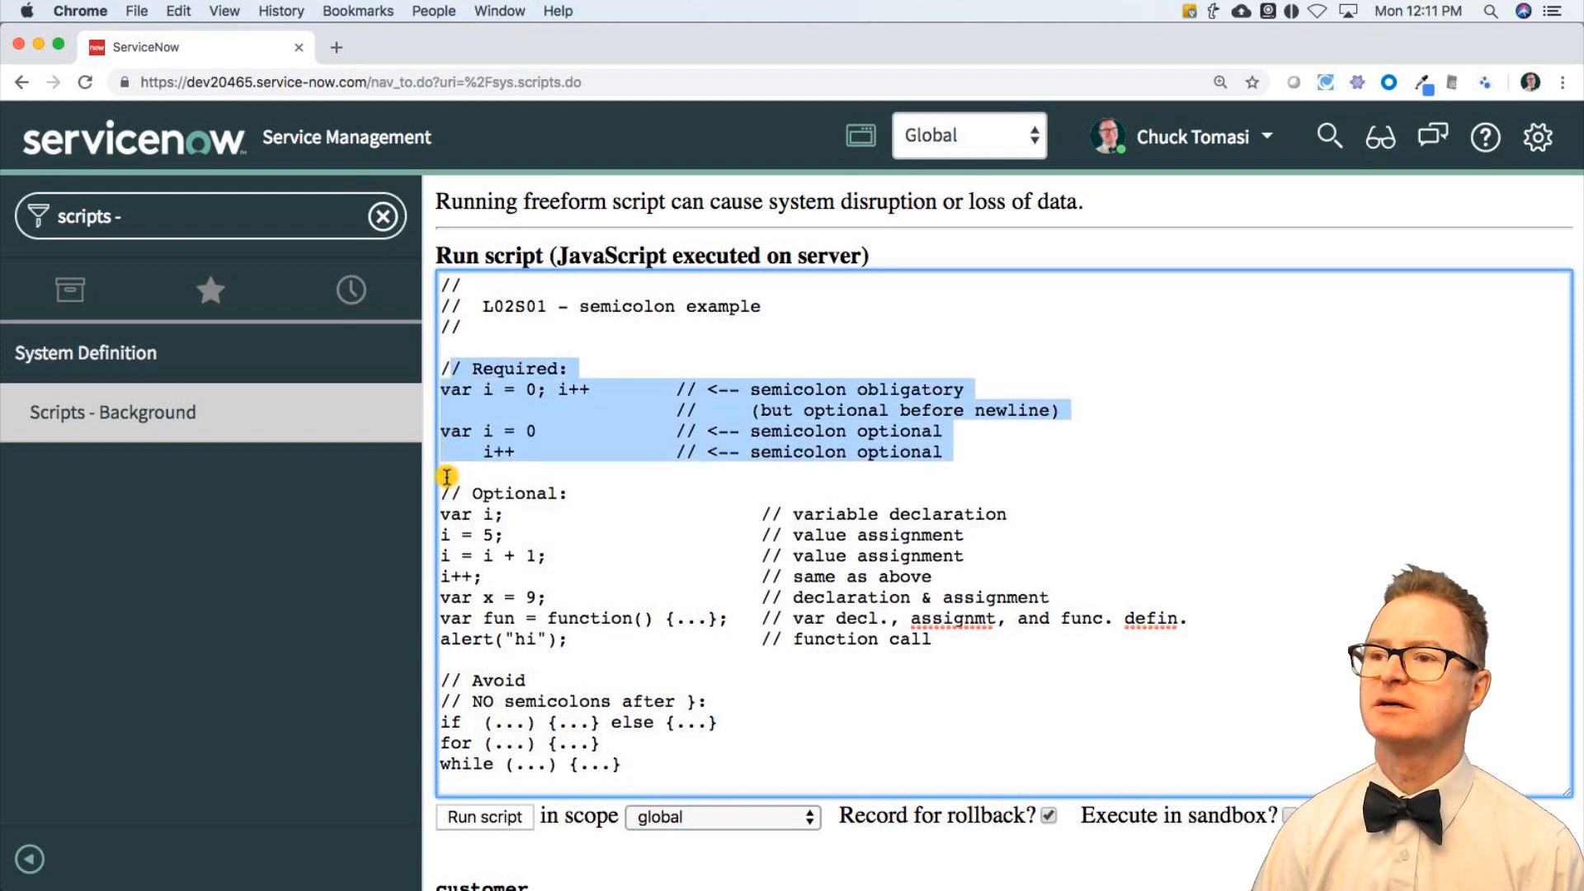
mouse_move(583, 414)
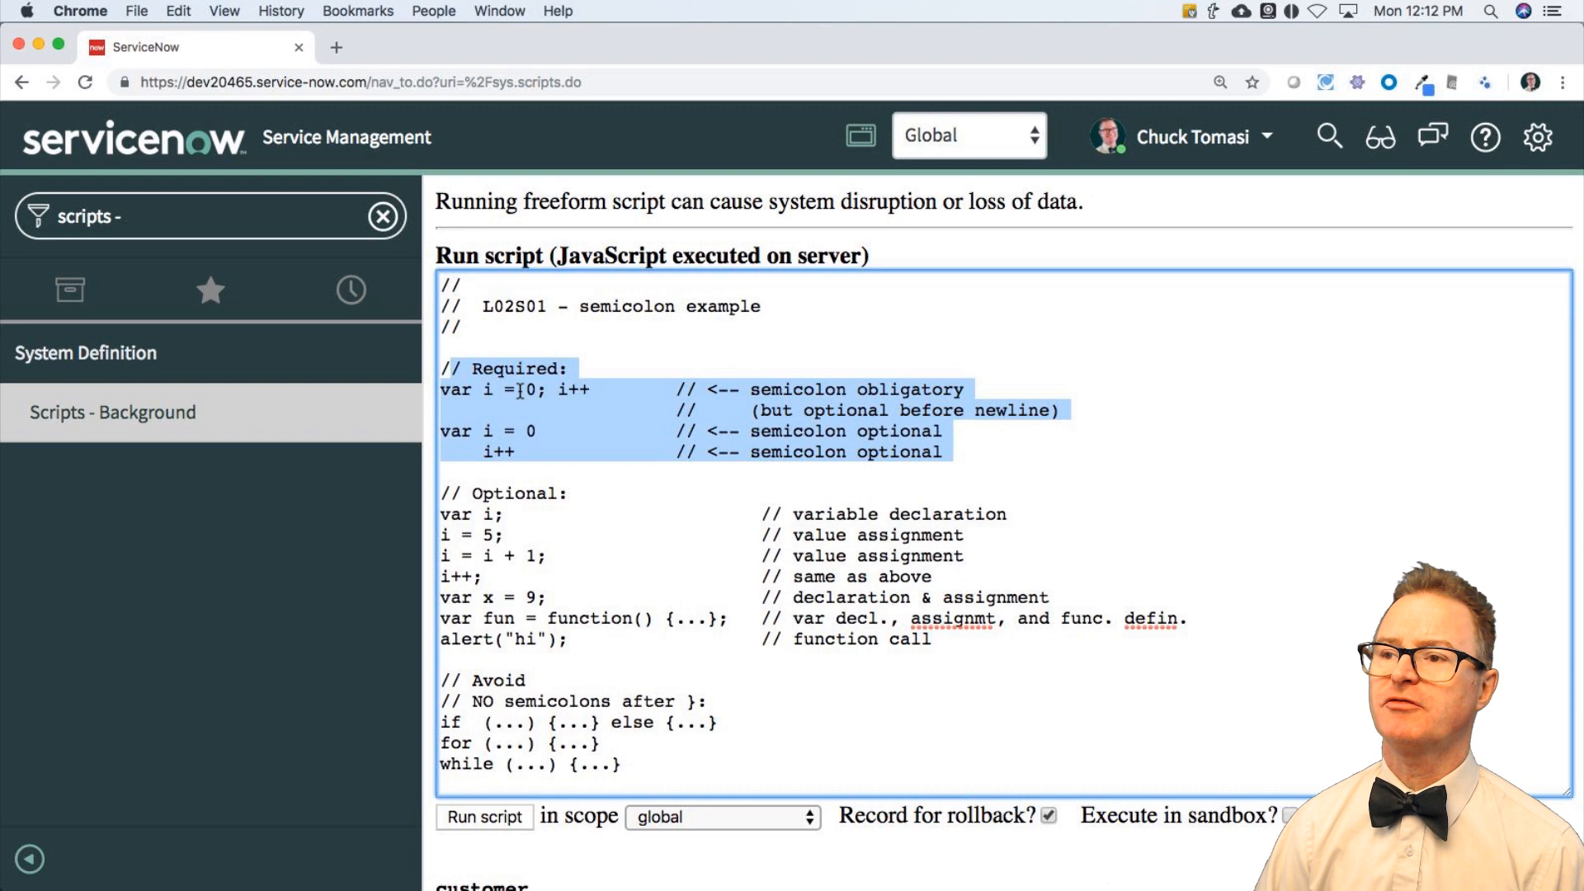
Step: Review the pasted example's Required and Optional semicolon sections, picking out variable i
left_click(484, 389)
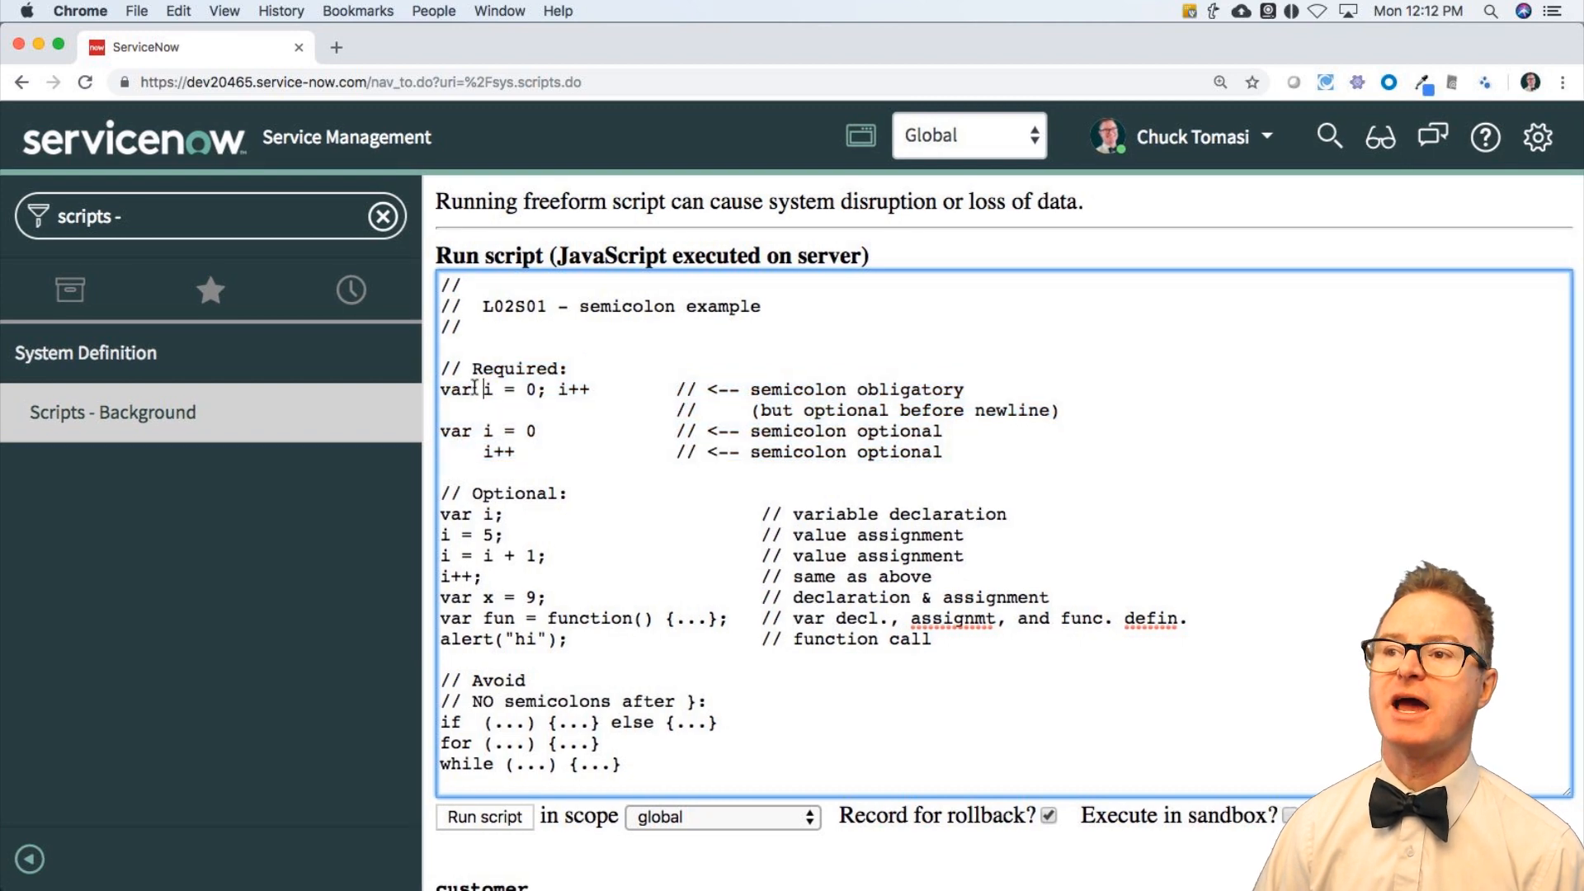
double_click(505, 389)
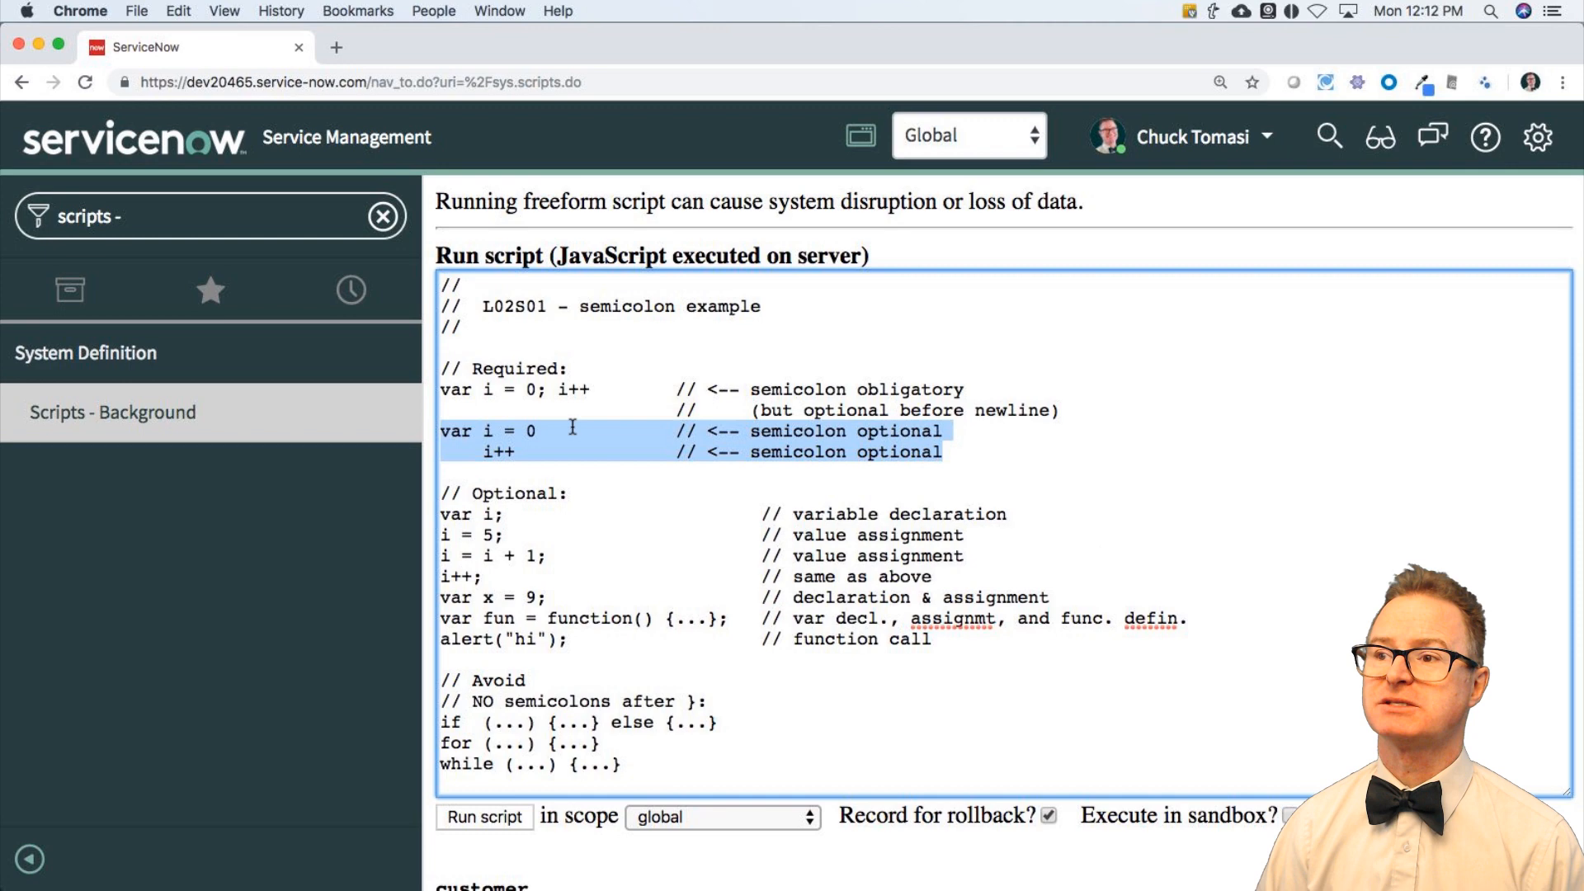
left_click(556, 431)
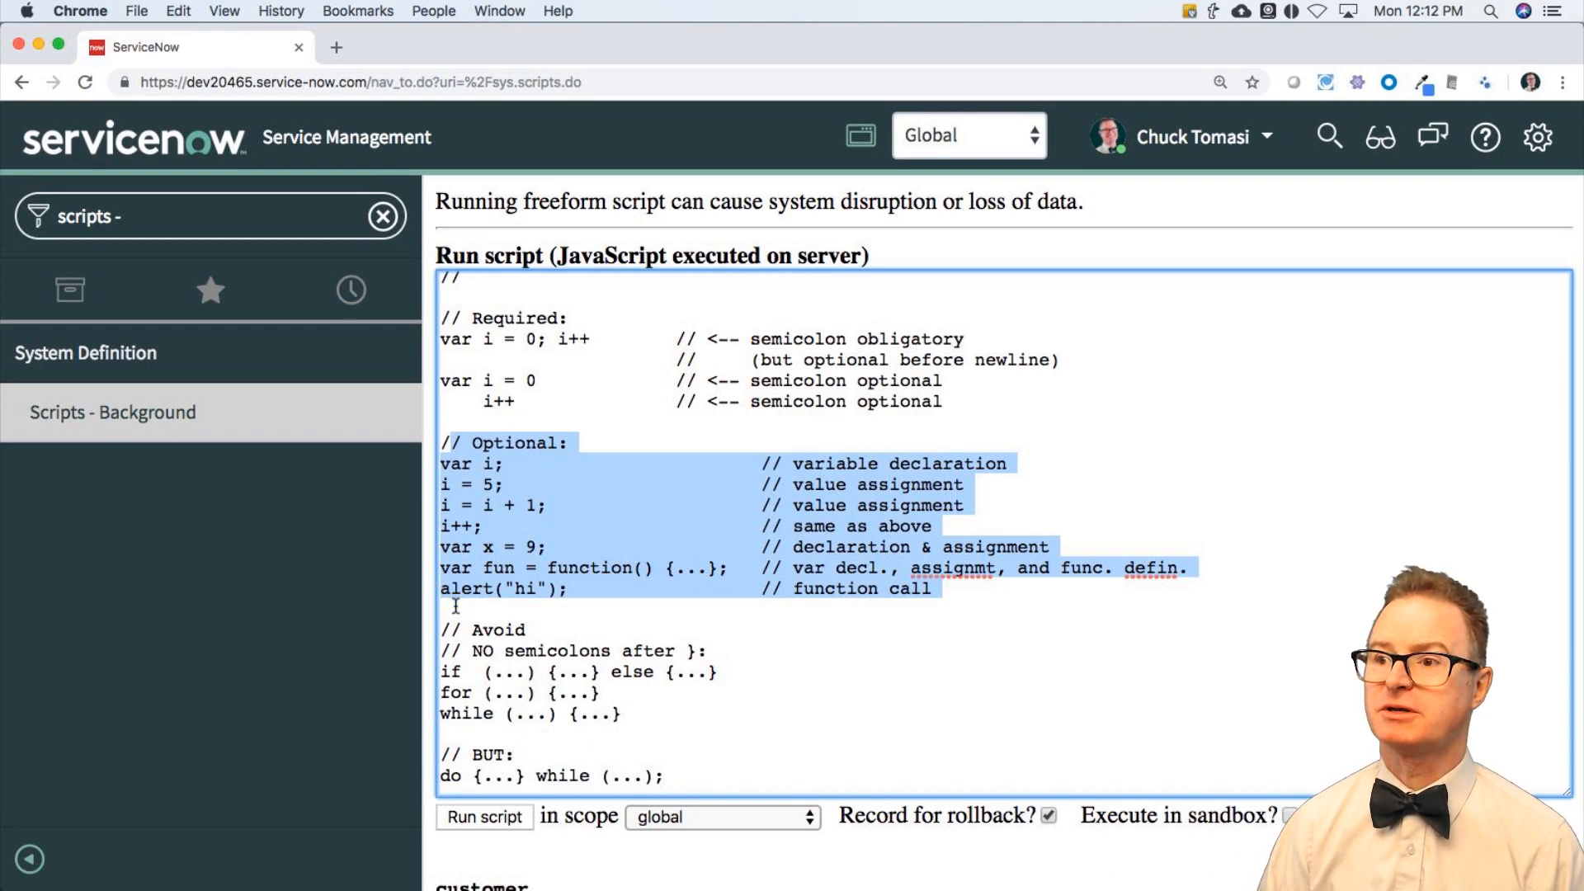
left_click(551, 505)
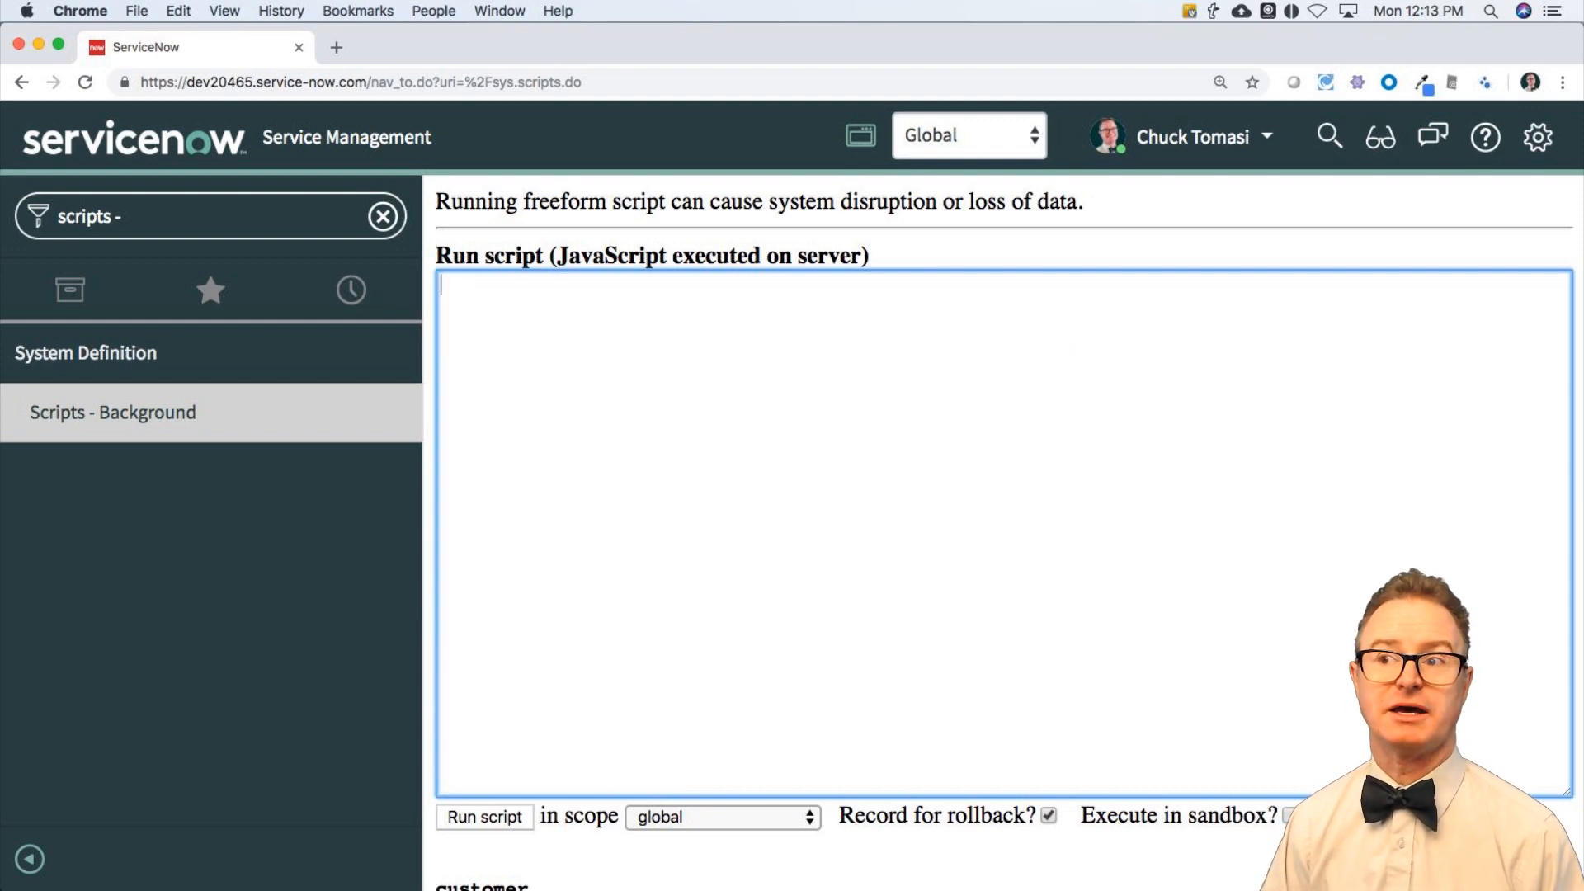
Step: Enter the demo lines var i = 0, ++i and gs.info(i); and run the increment script
type("var i =")
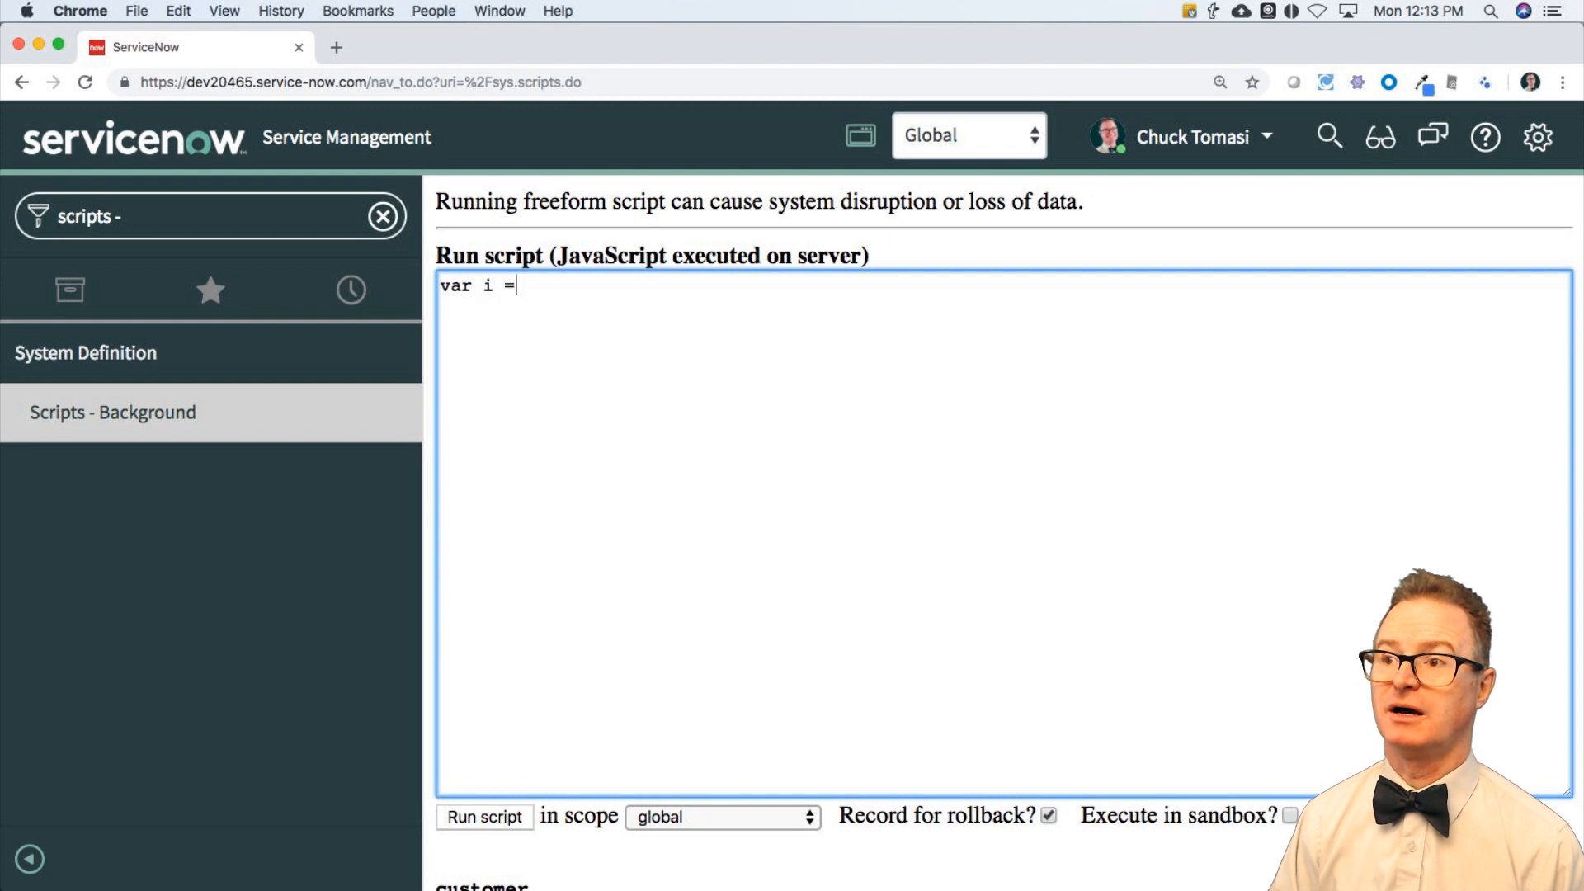
type("0")
type("++")
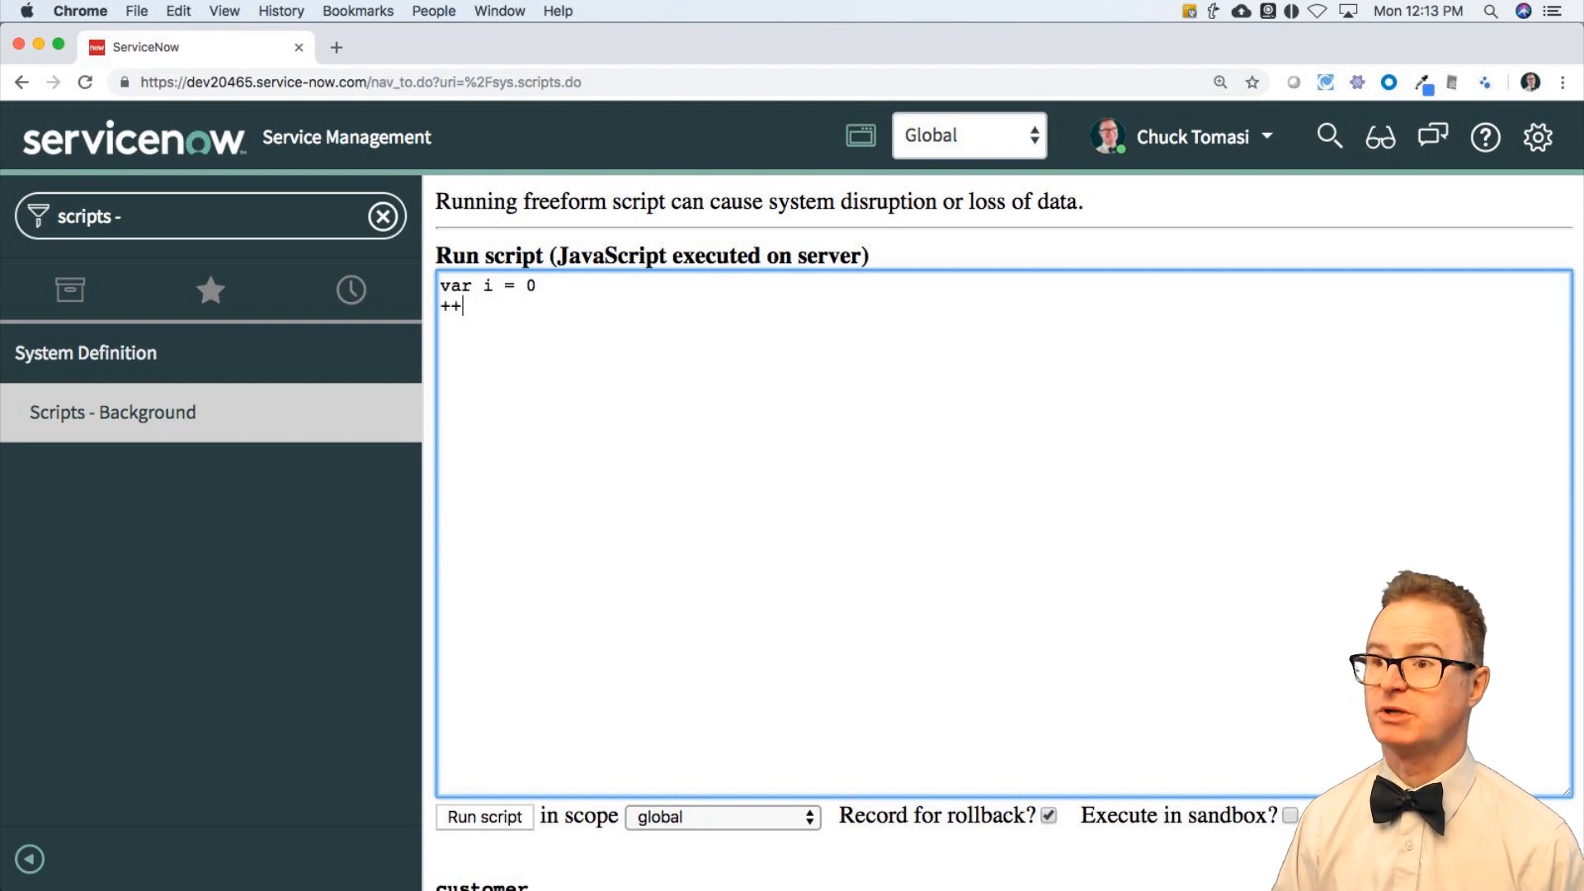
type("i")
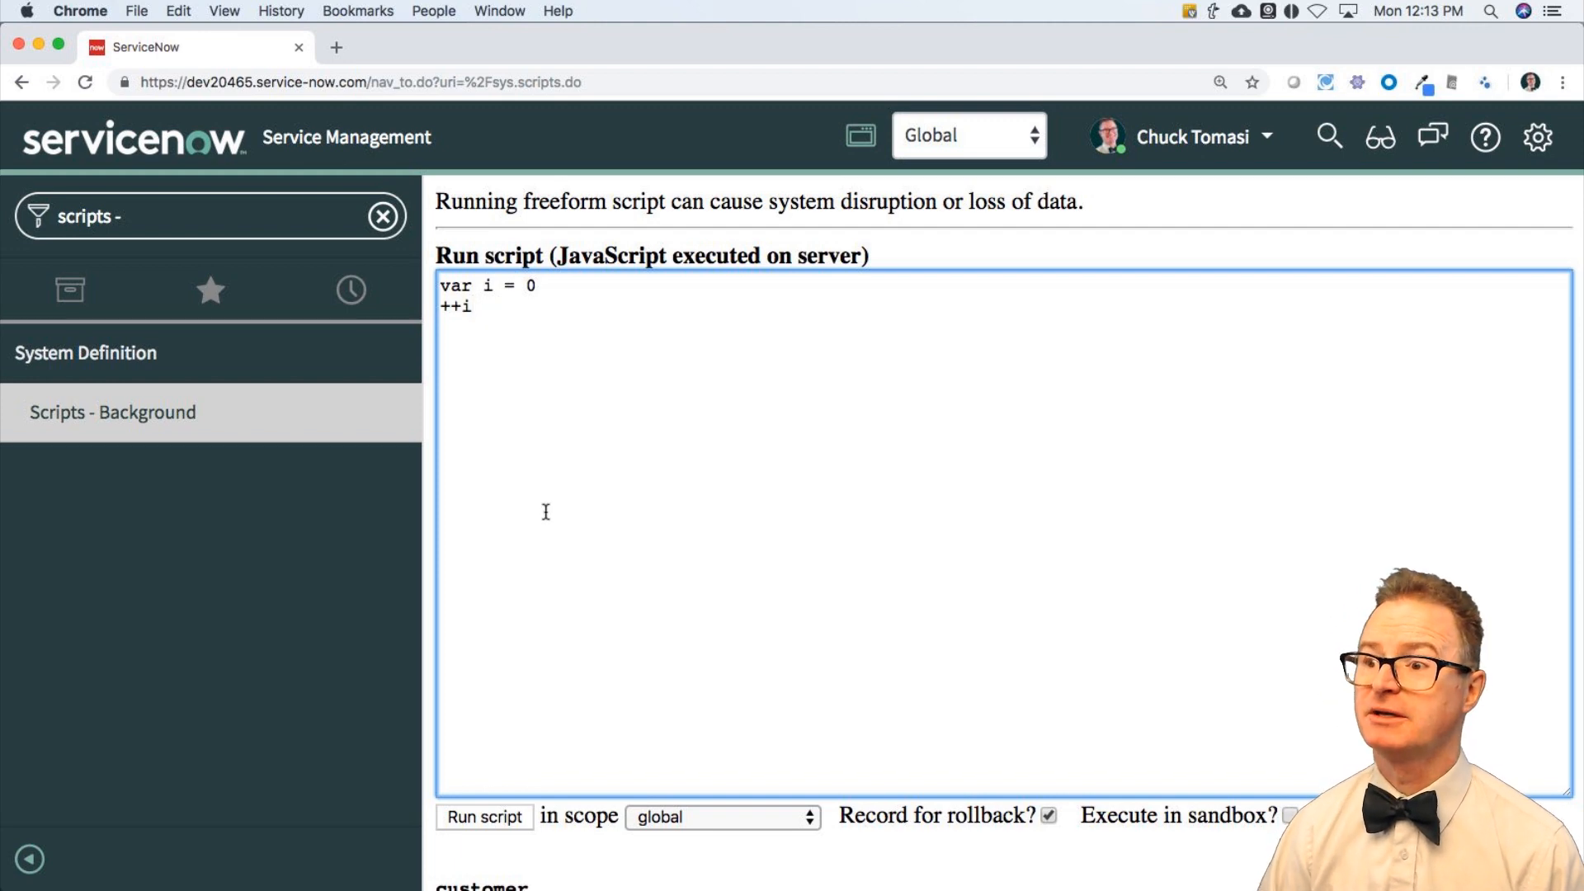
left_click(483, 817)
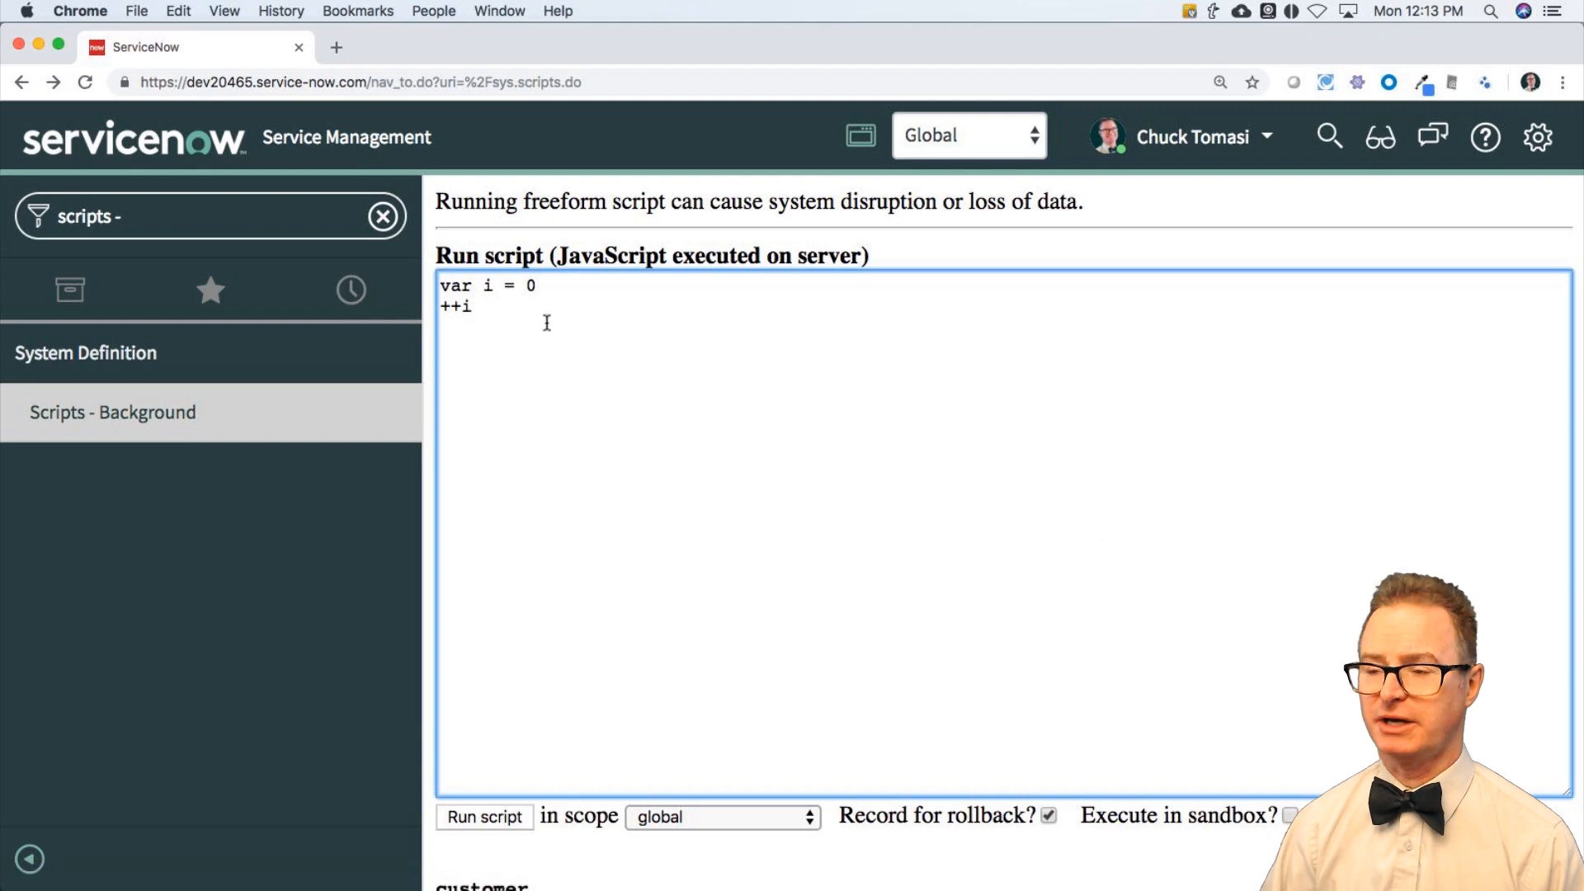
type("gs.in")
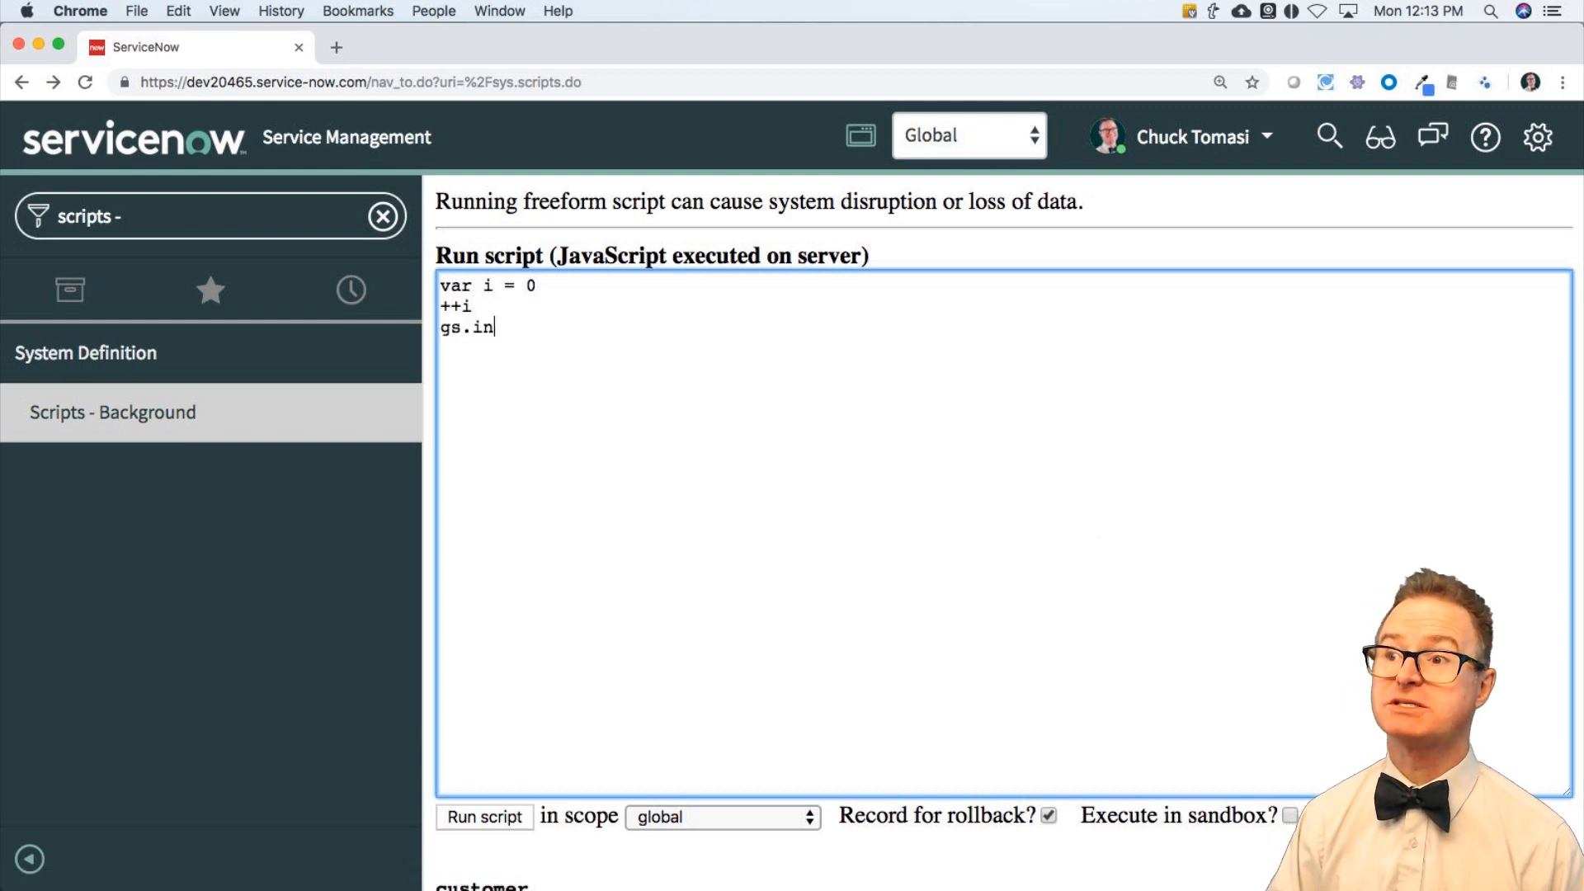
type("fo(i);")
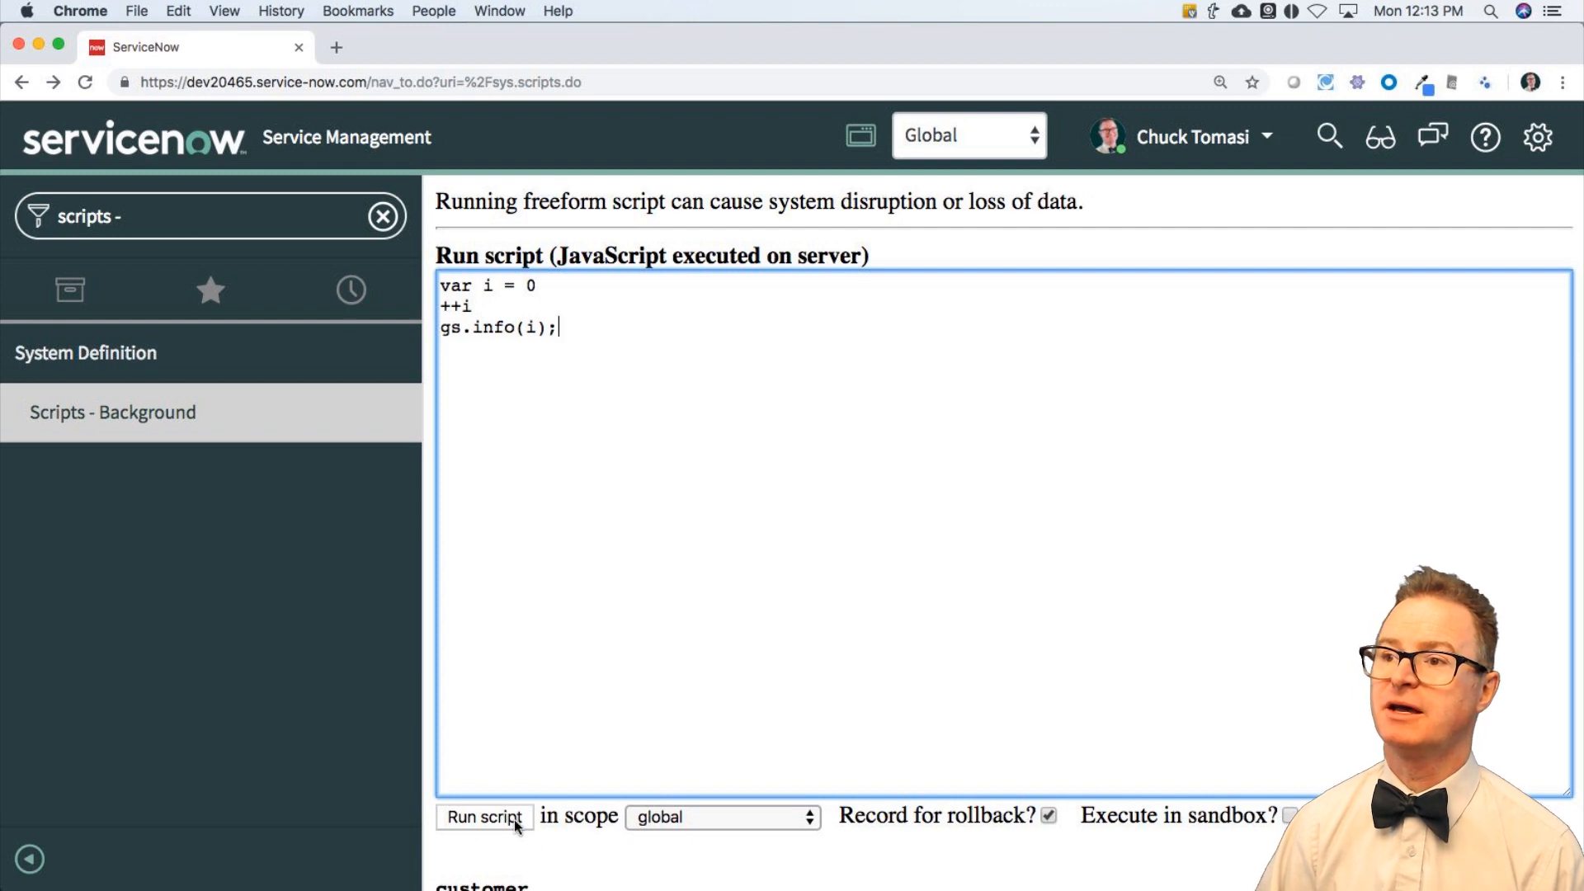
left_click(483, 816)
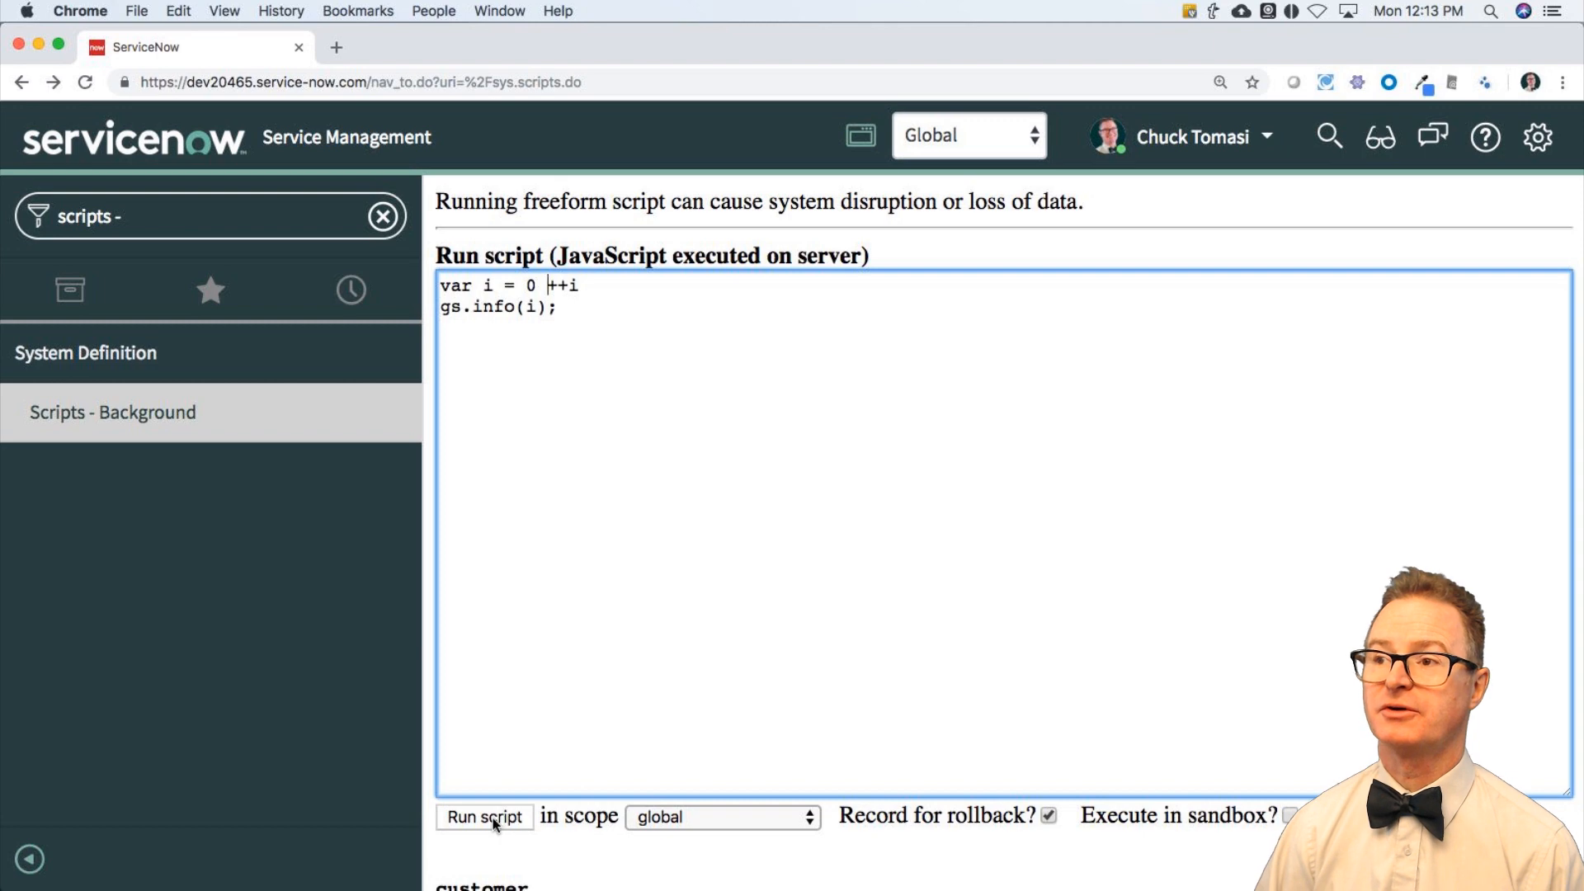
Step: Rejoin then split 'var i = 0 ++i', terminate the declaration with a semicolon, and run again
left_click(483, 816)
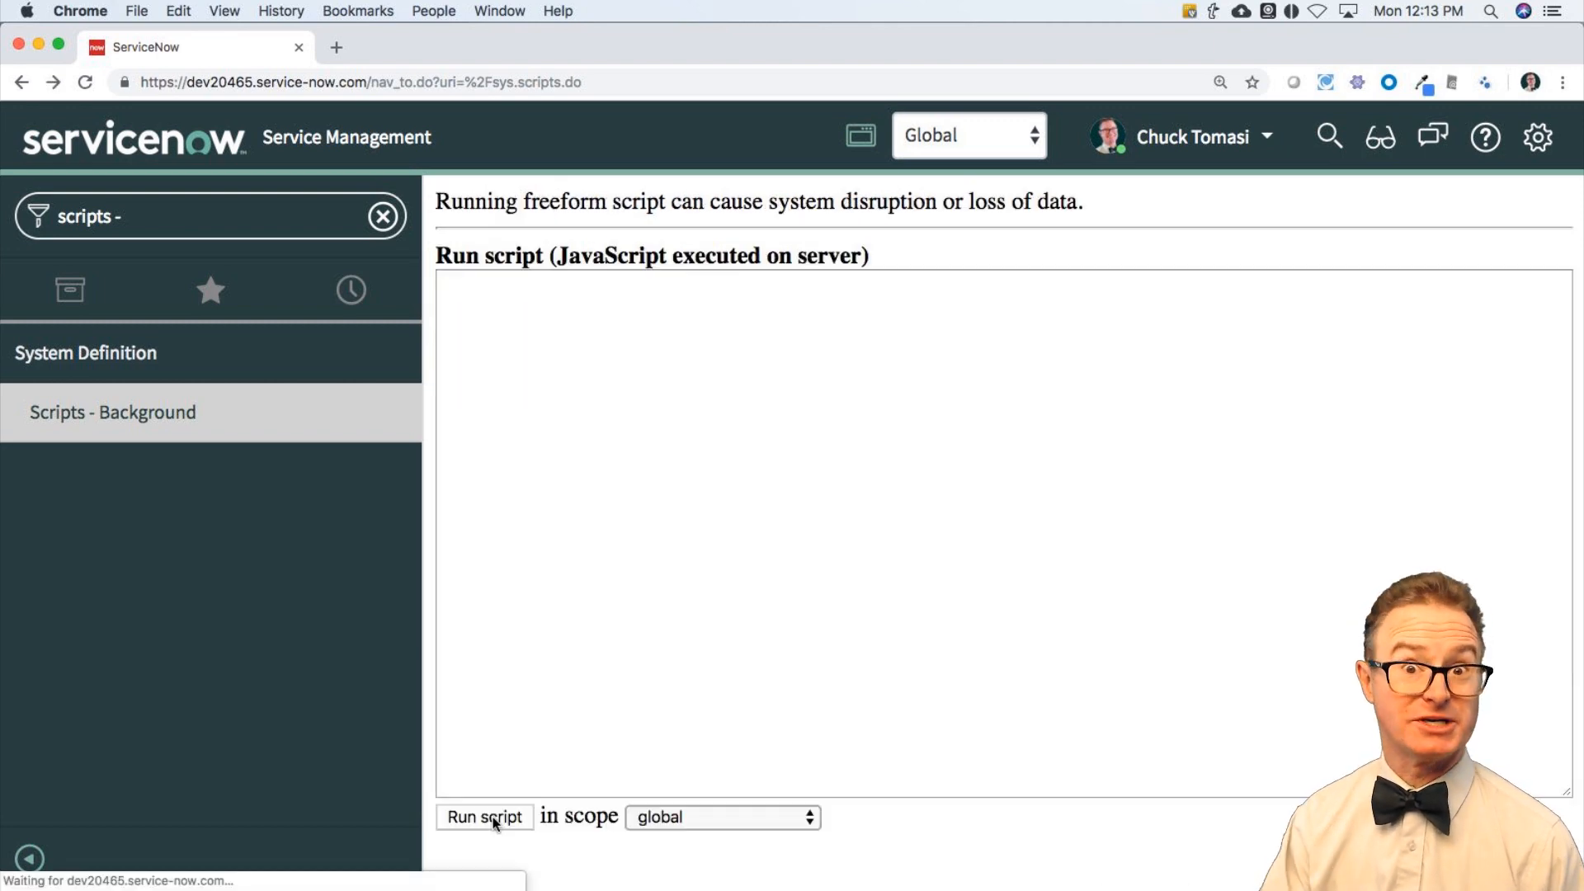
type("var i = 0 ++i")
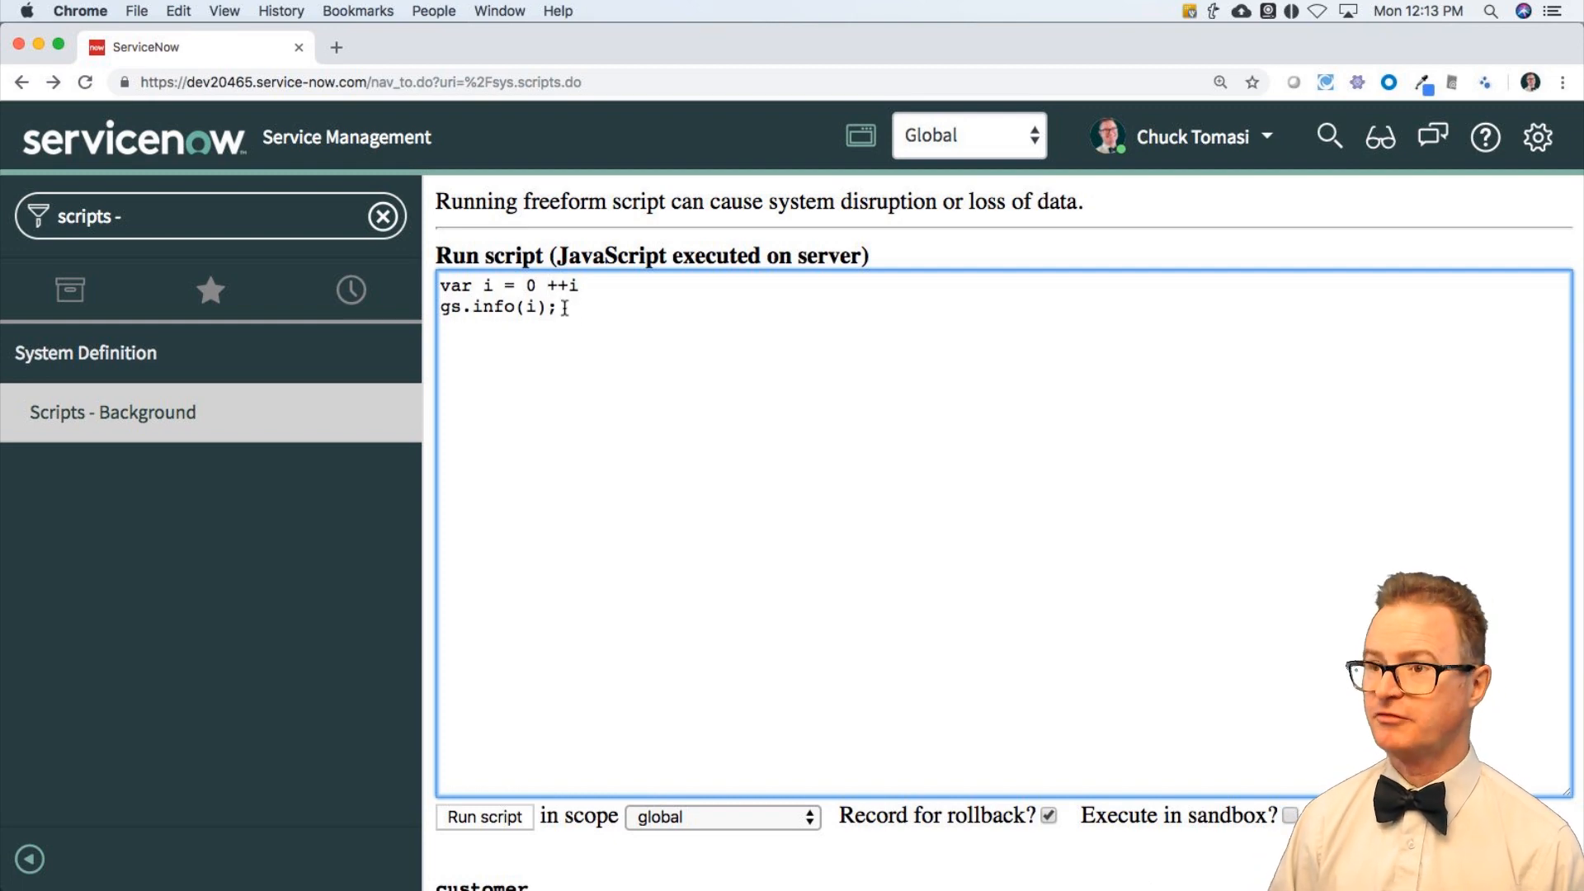
key("Enter")
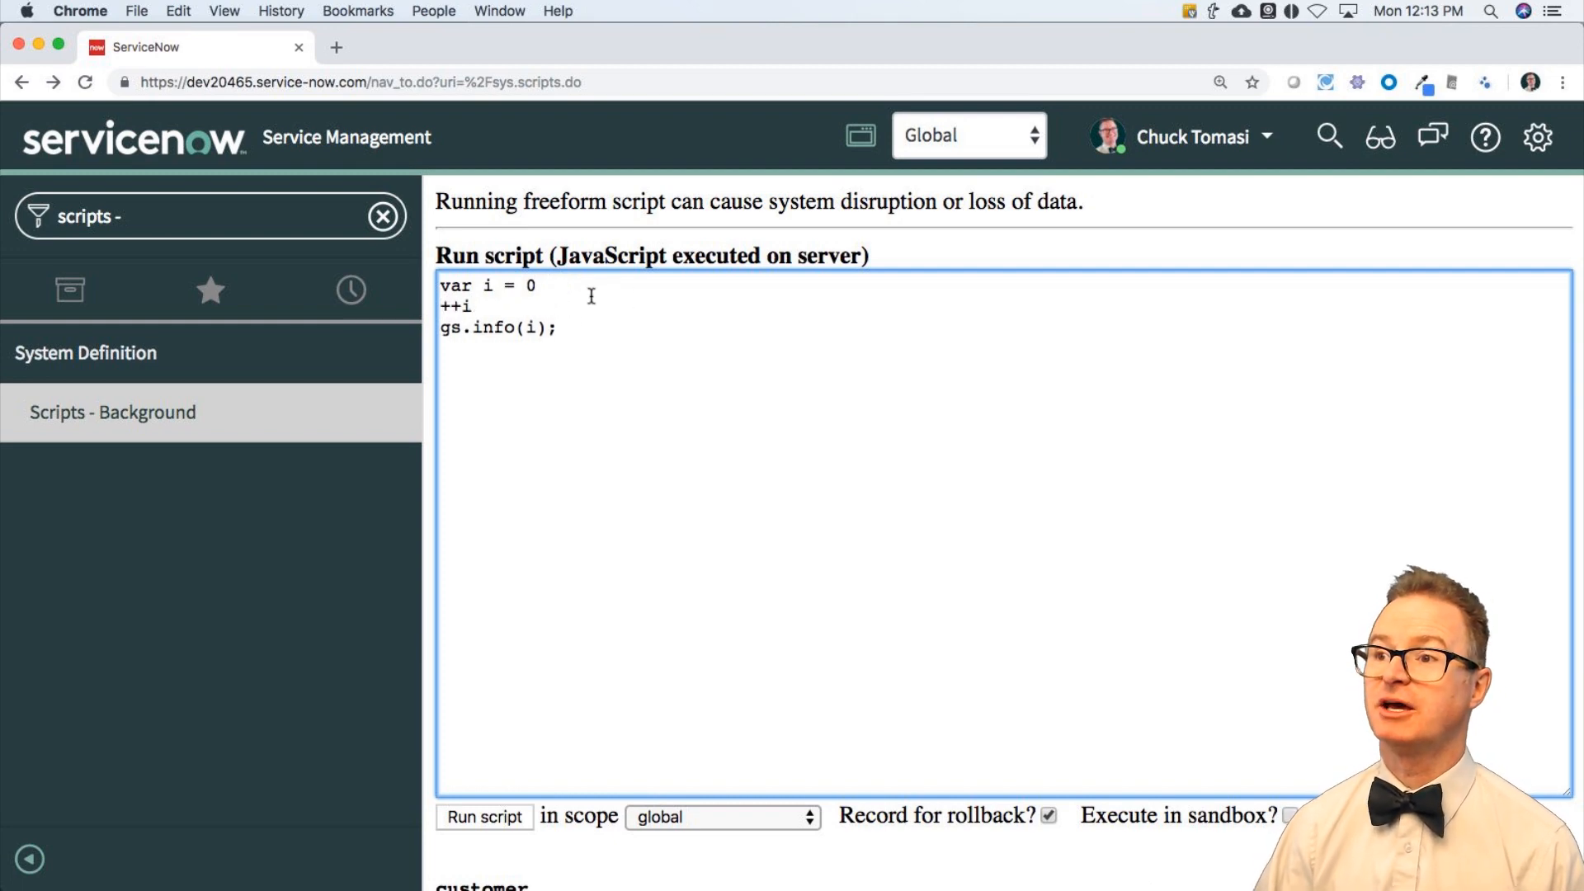
type(";")
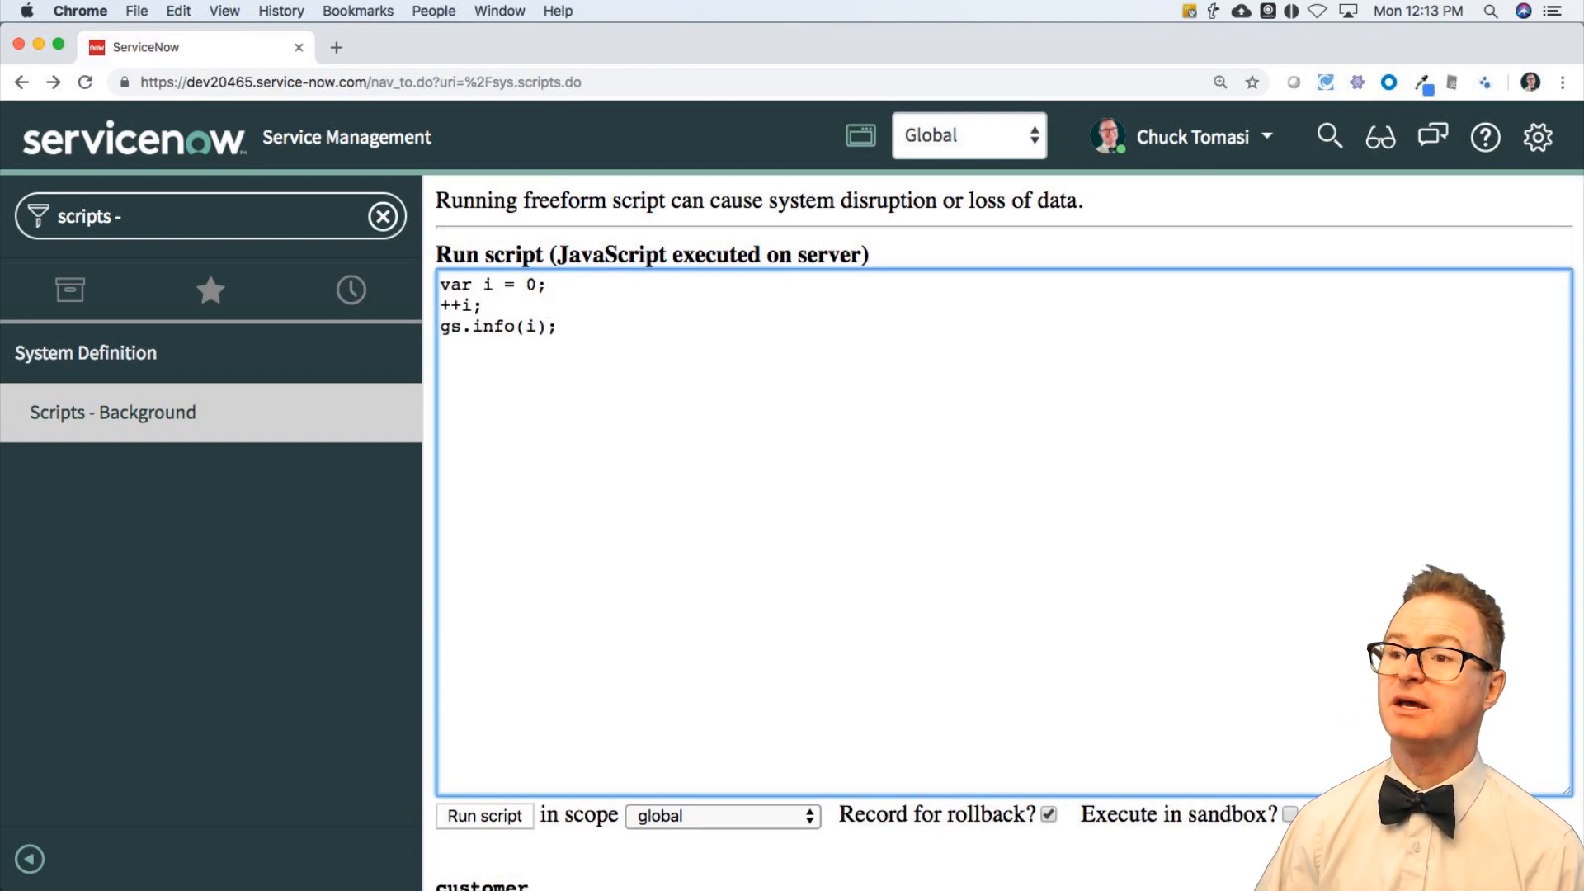
left_click(483, 815)
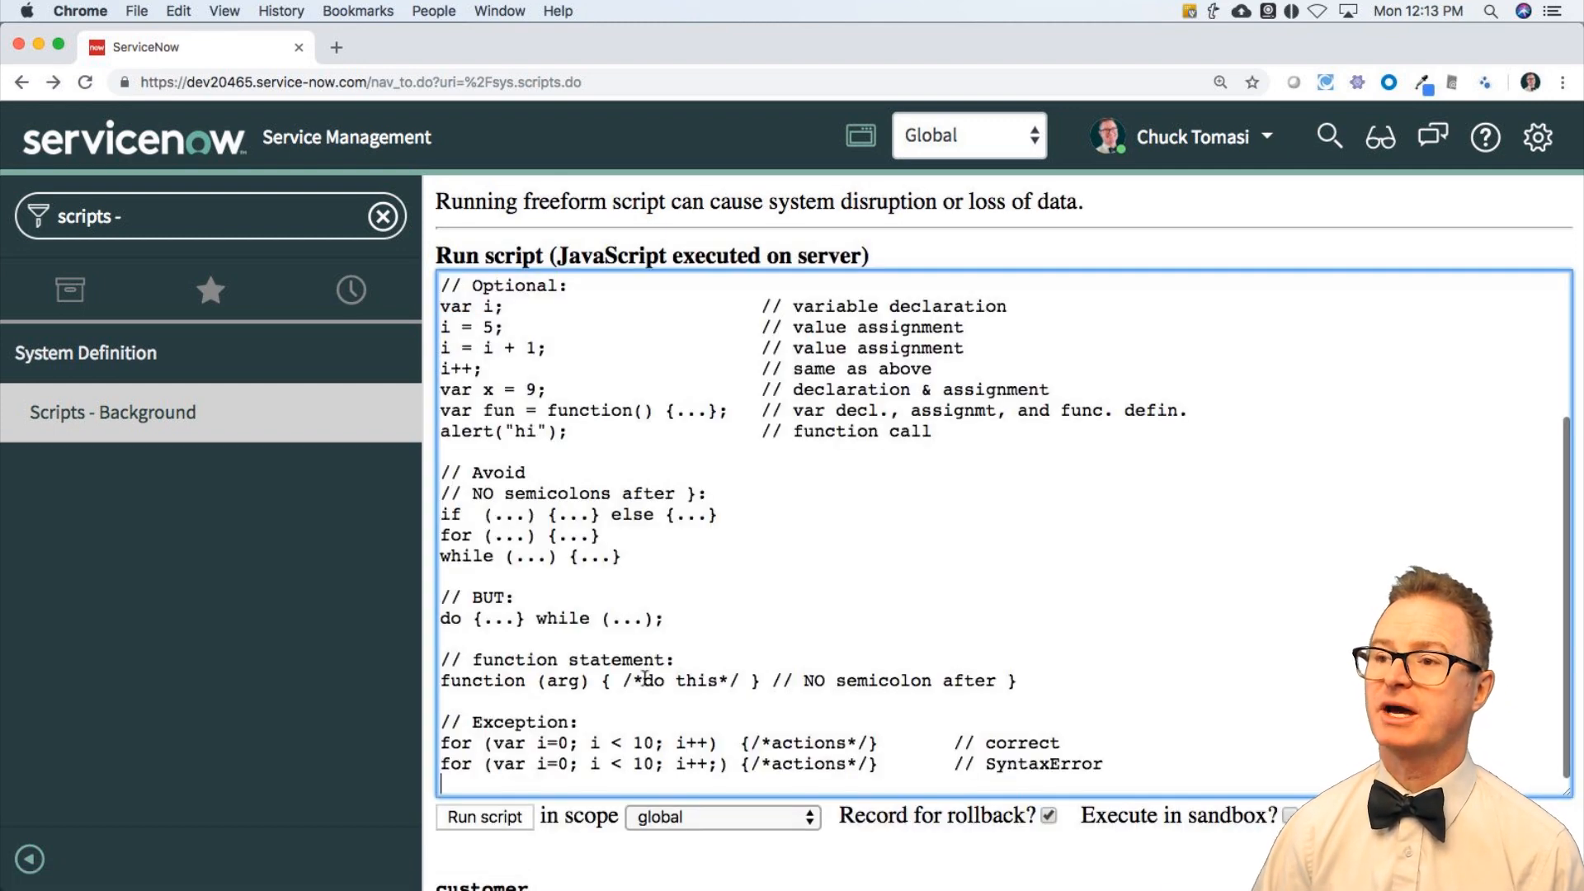
Step: Scroll through the pasted example's Required, Optional, Avoid and Exception sections
scroll("up", 3)
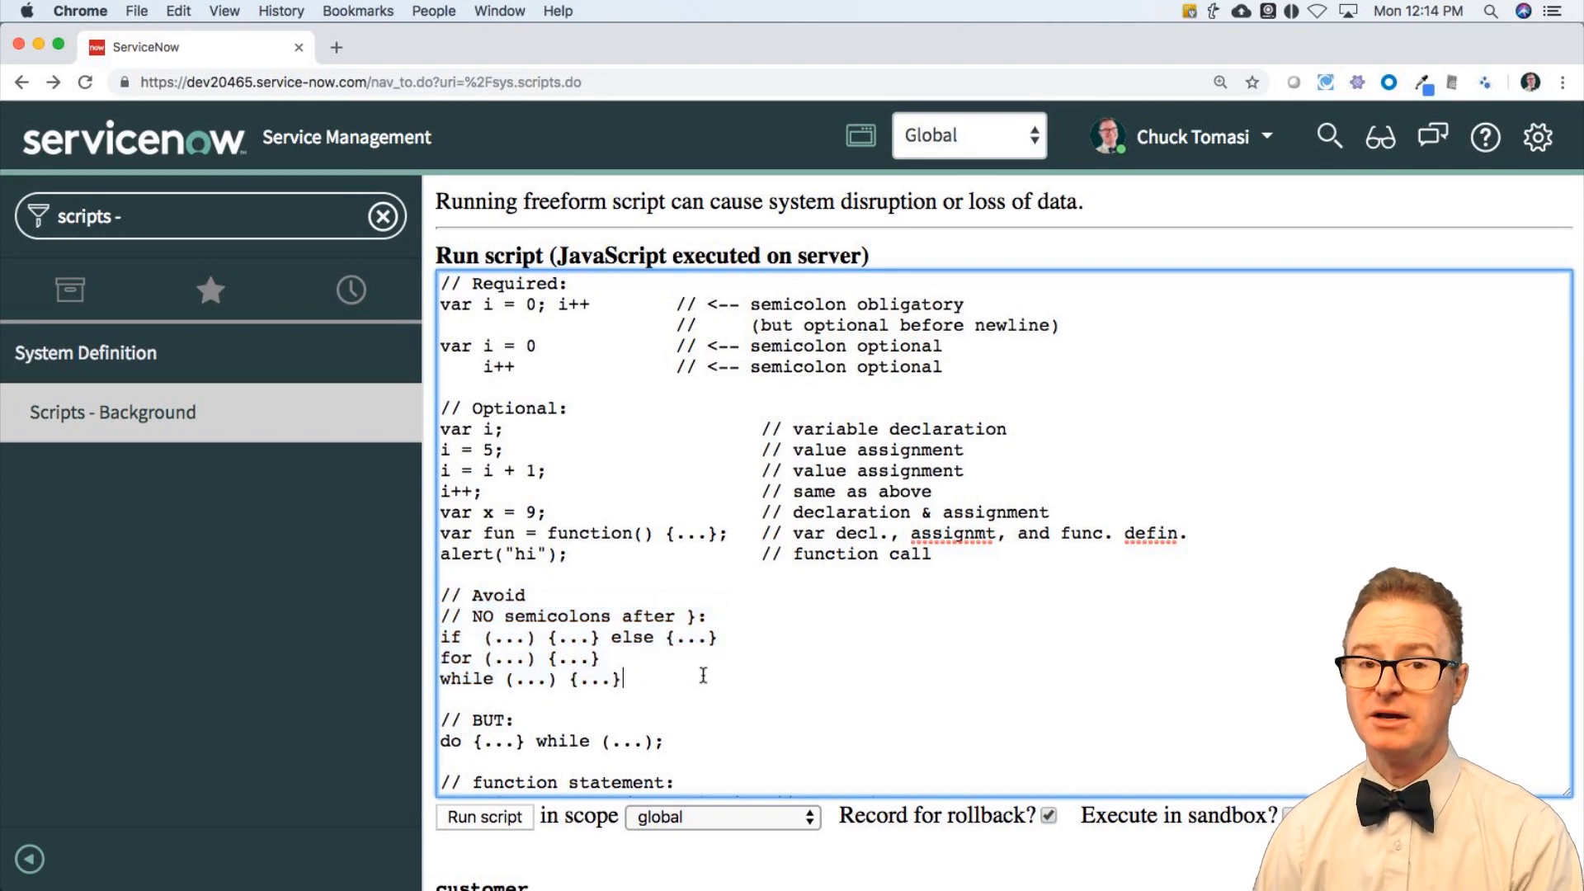
scroll("down", 3)
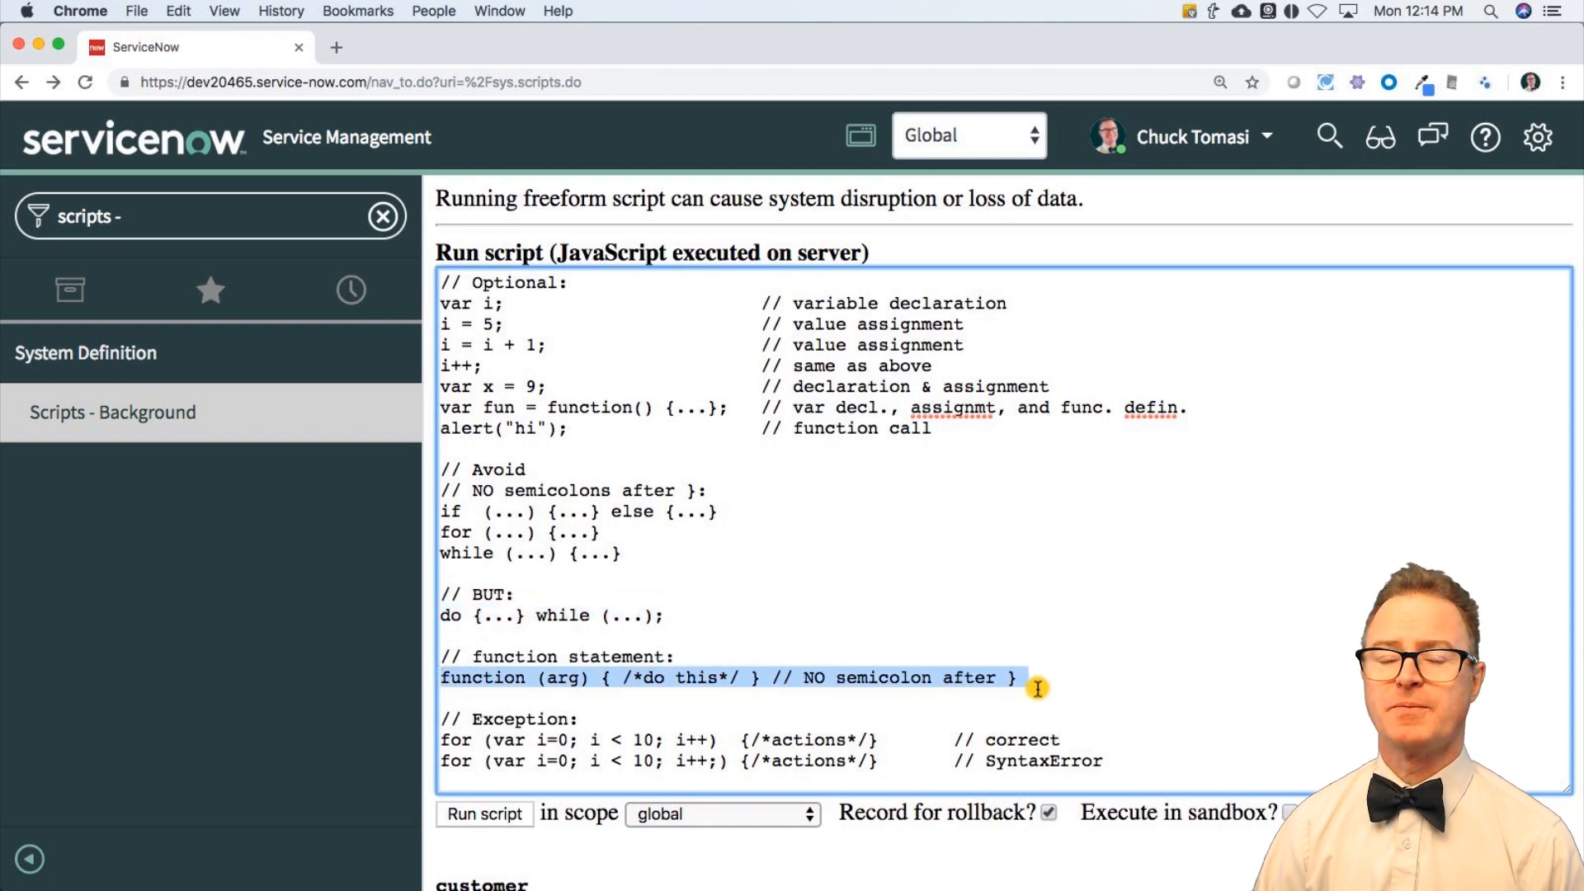
mouse_move(1037, 688)
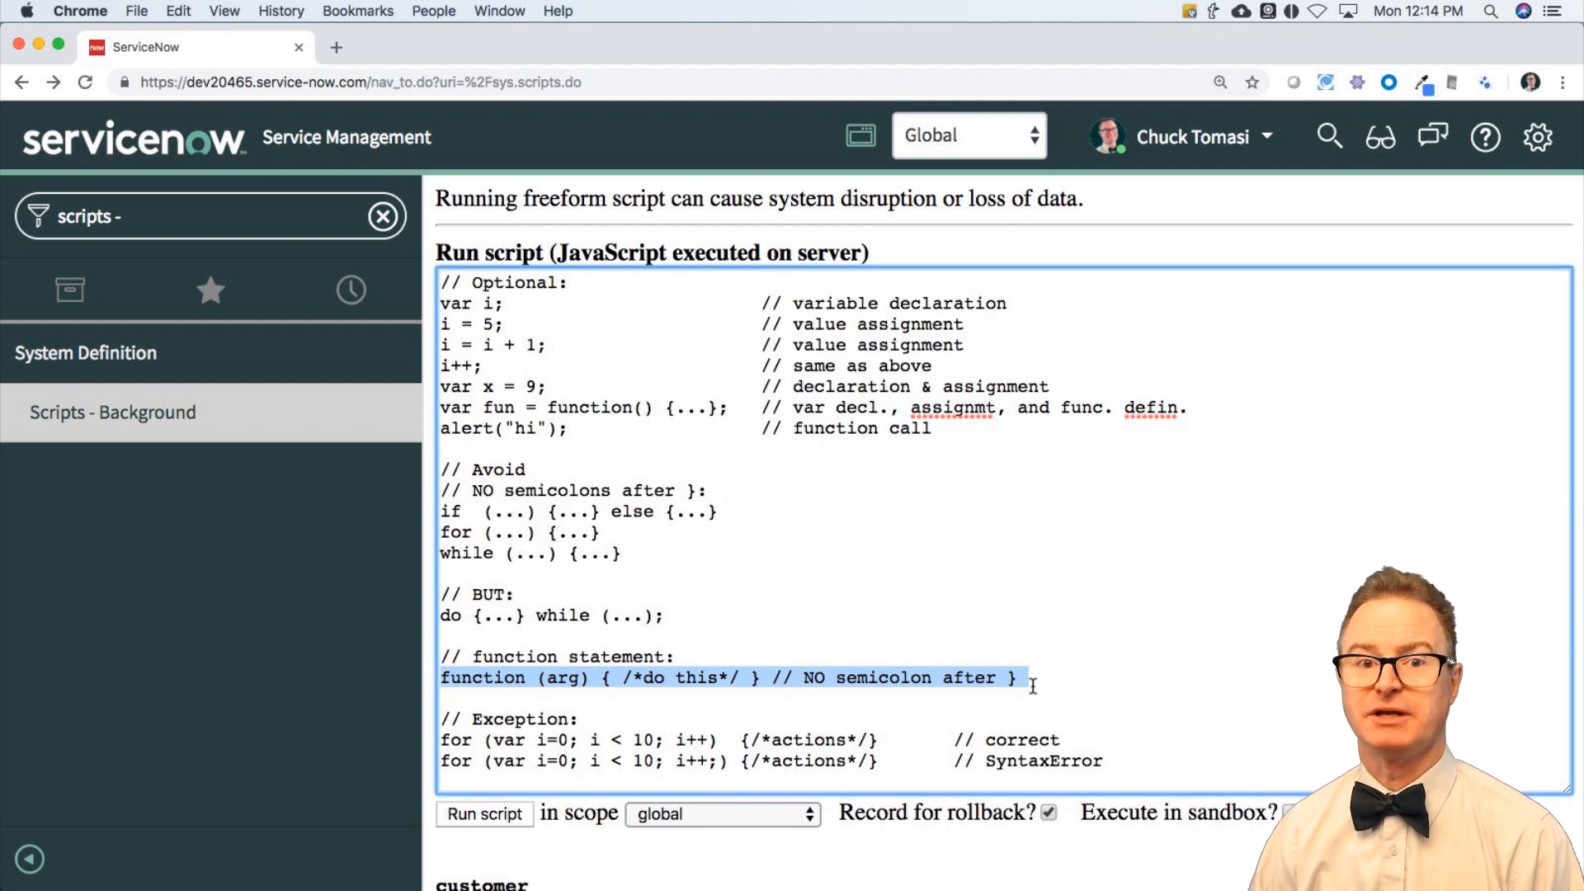
mouse_move(1011, 658)
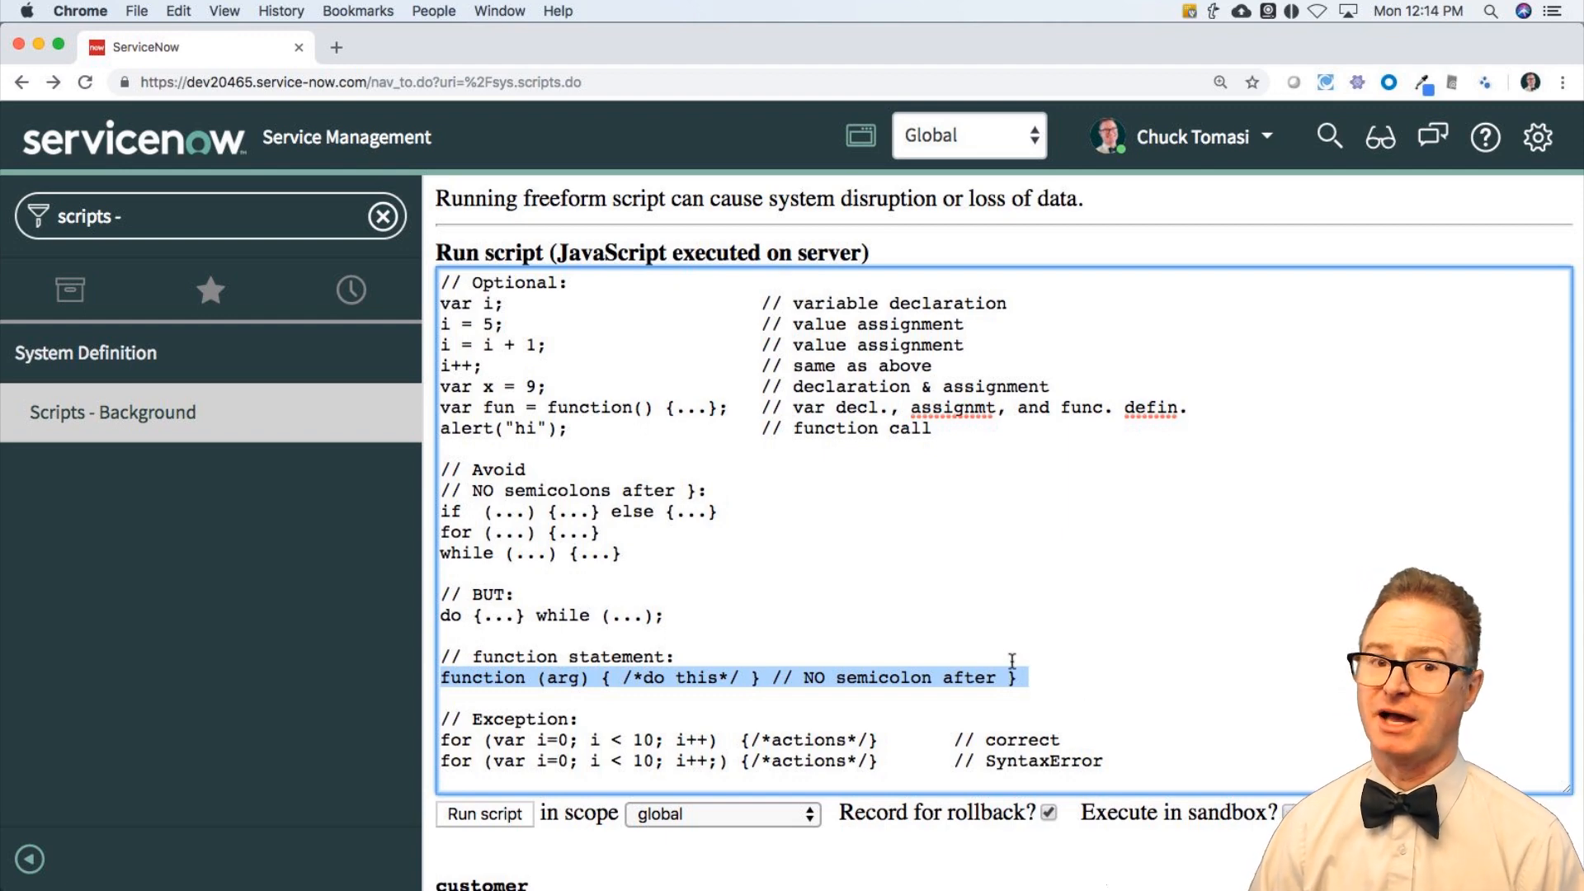
scroll("down", 3)
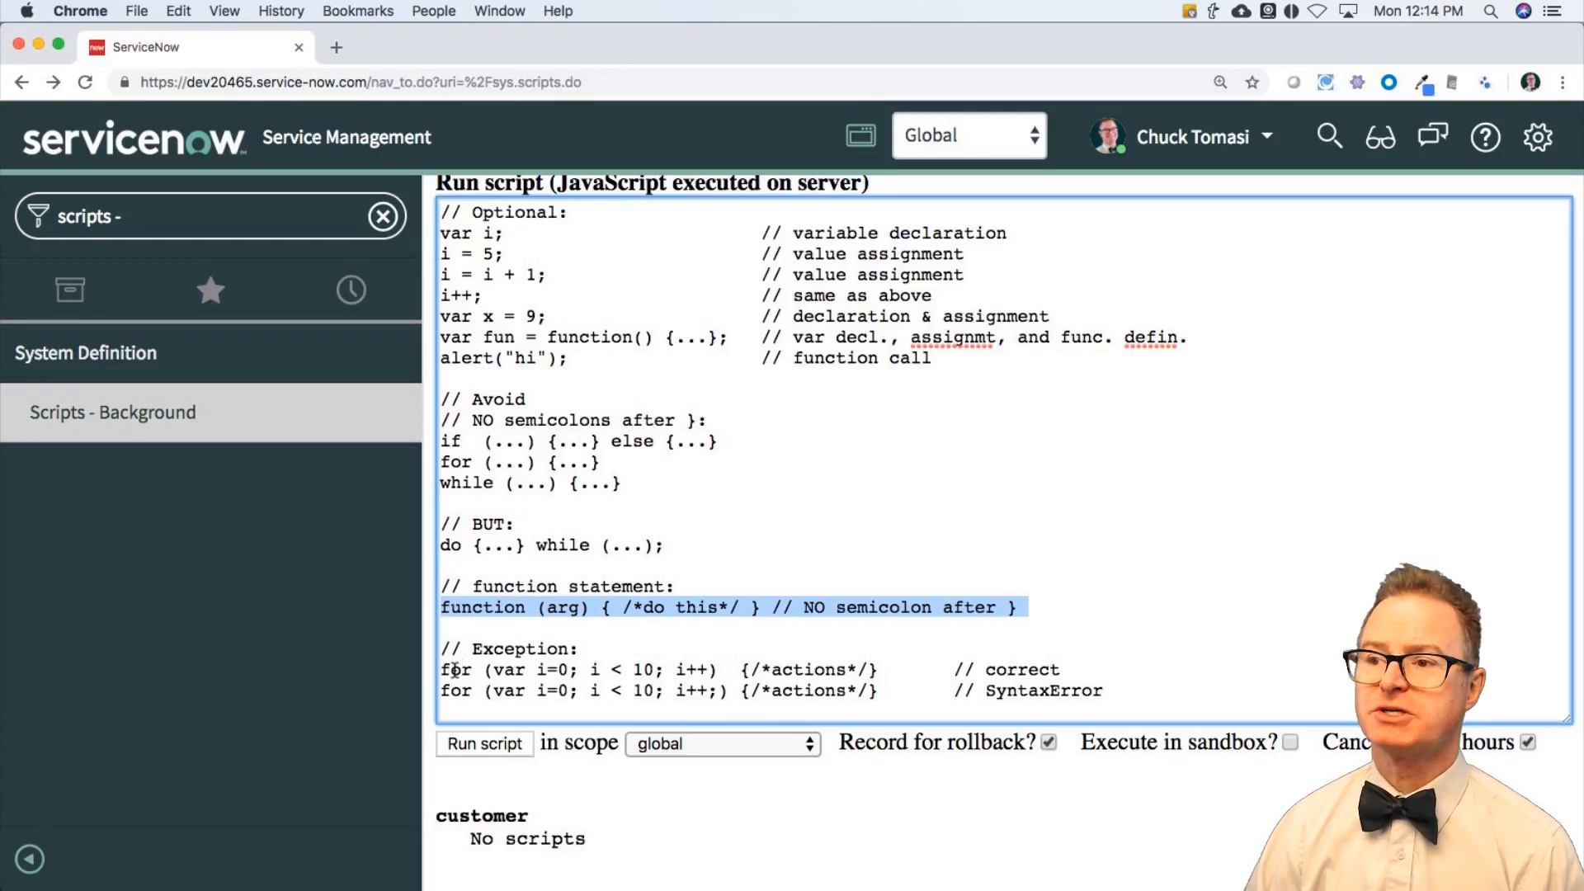
left_click(455, 668)
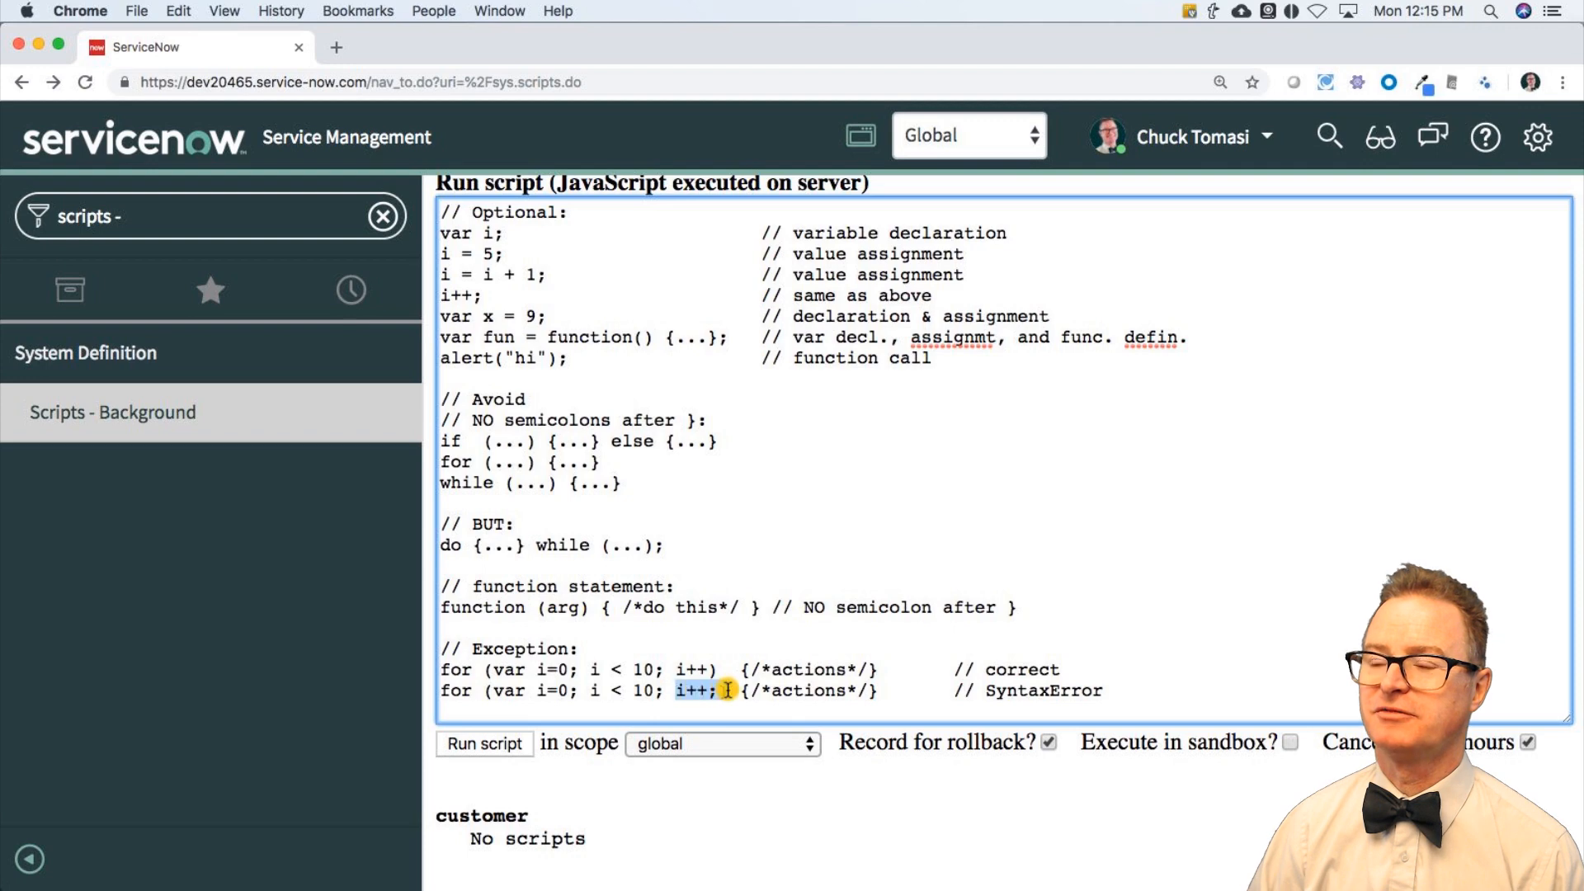
scroll("up", 3)
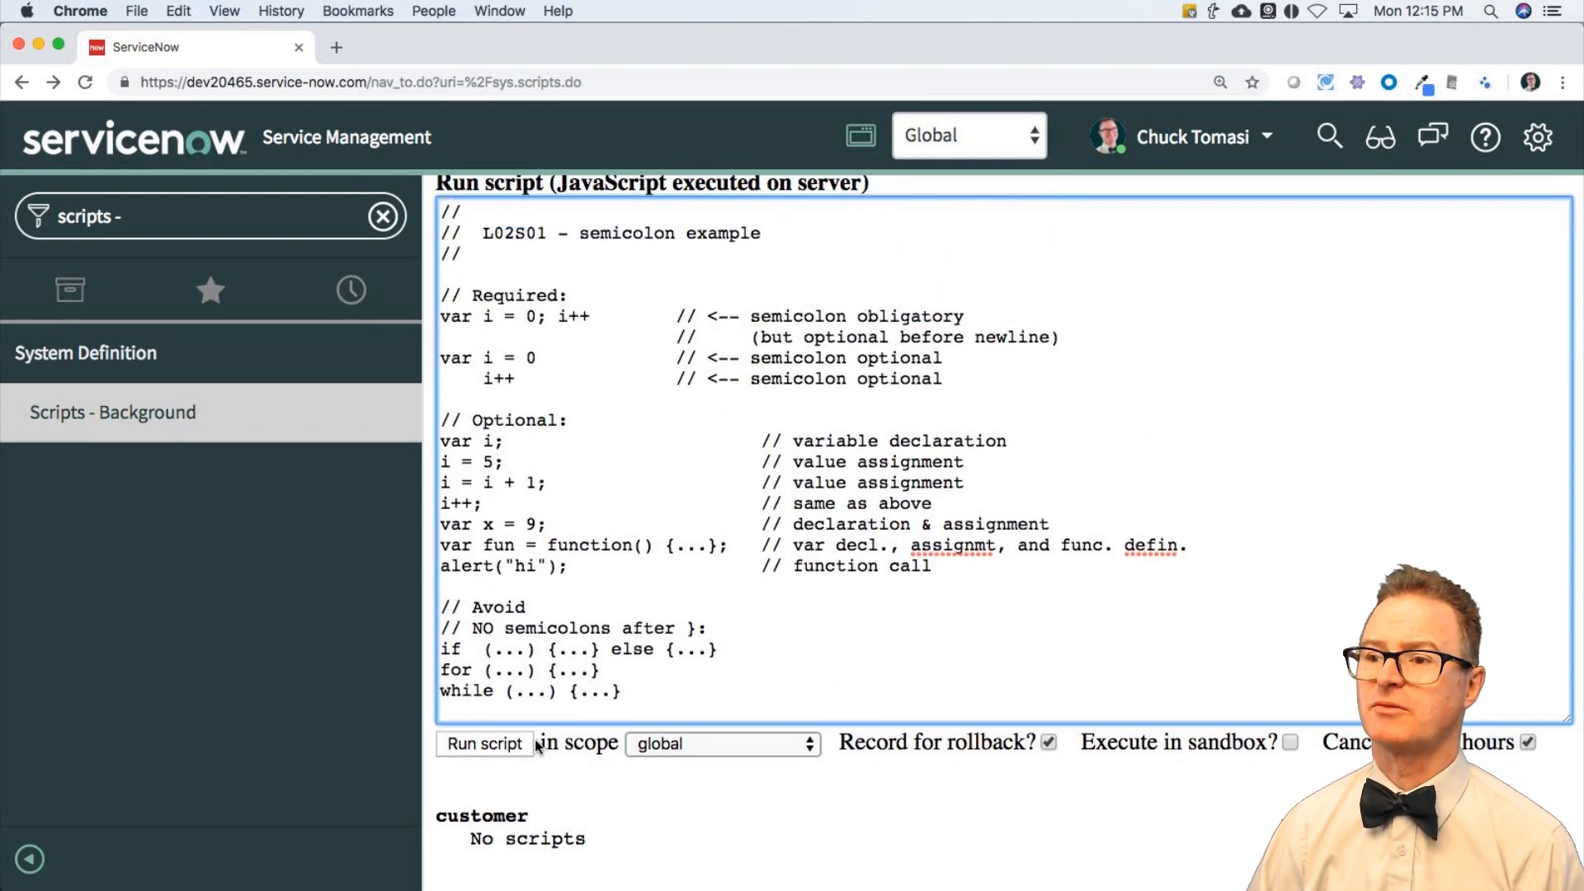
left_click(484, 744)
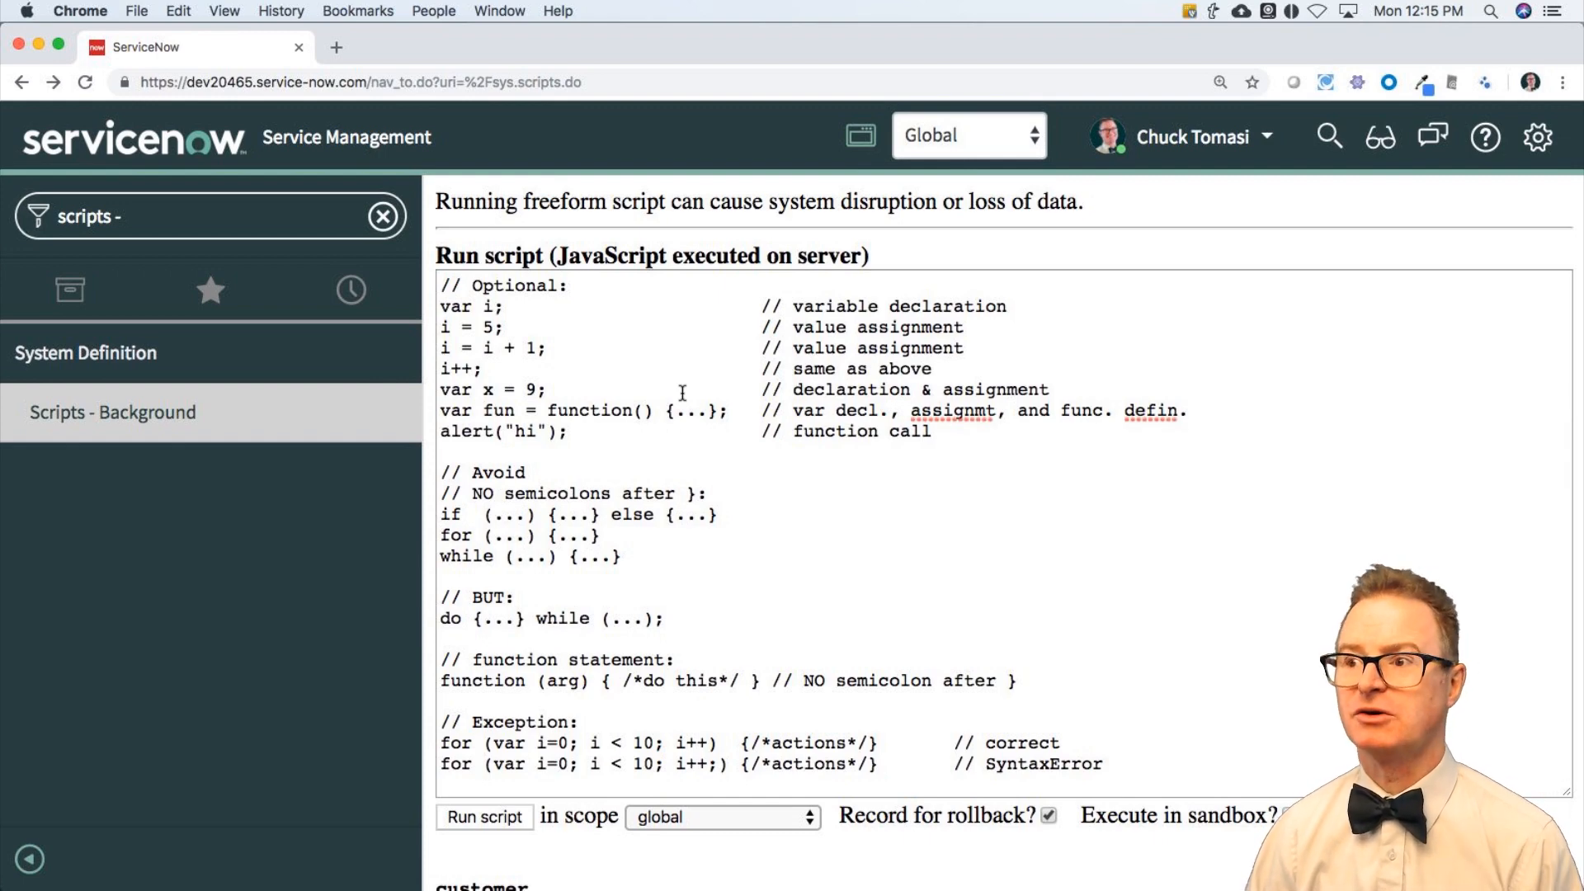
left_click(652, 439)
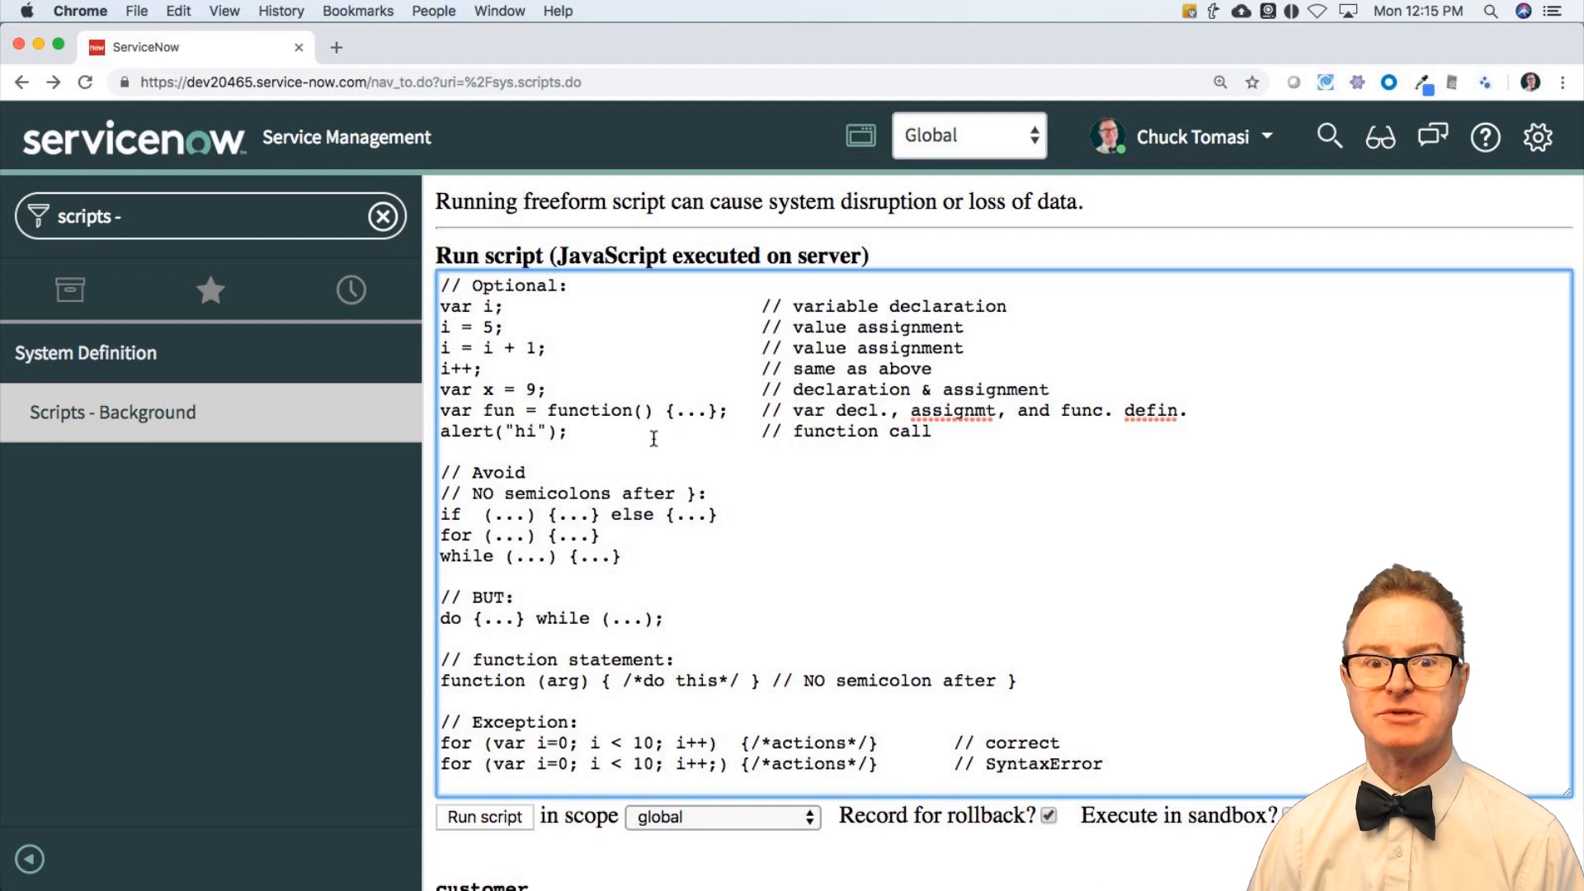